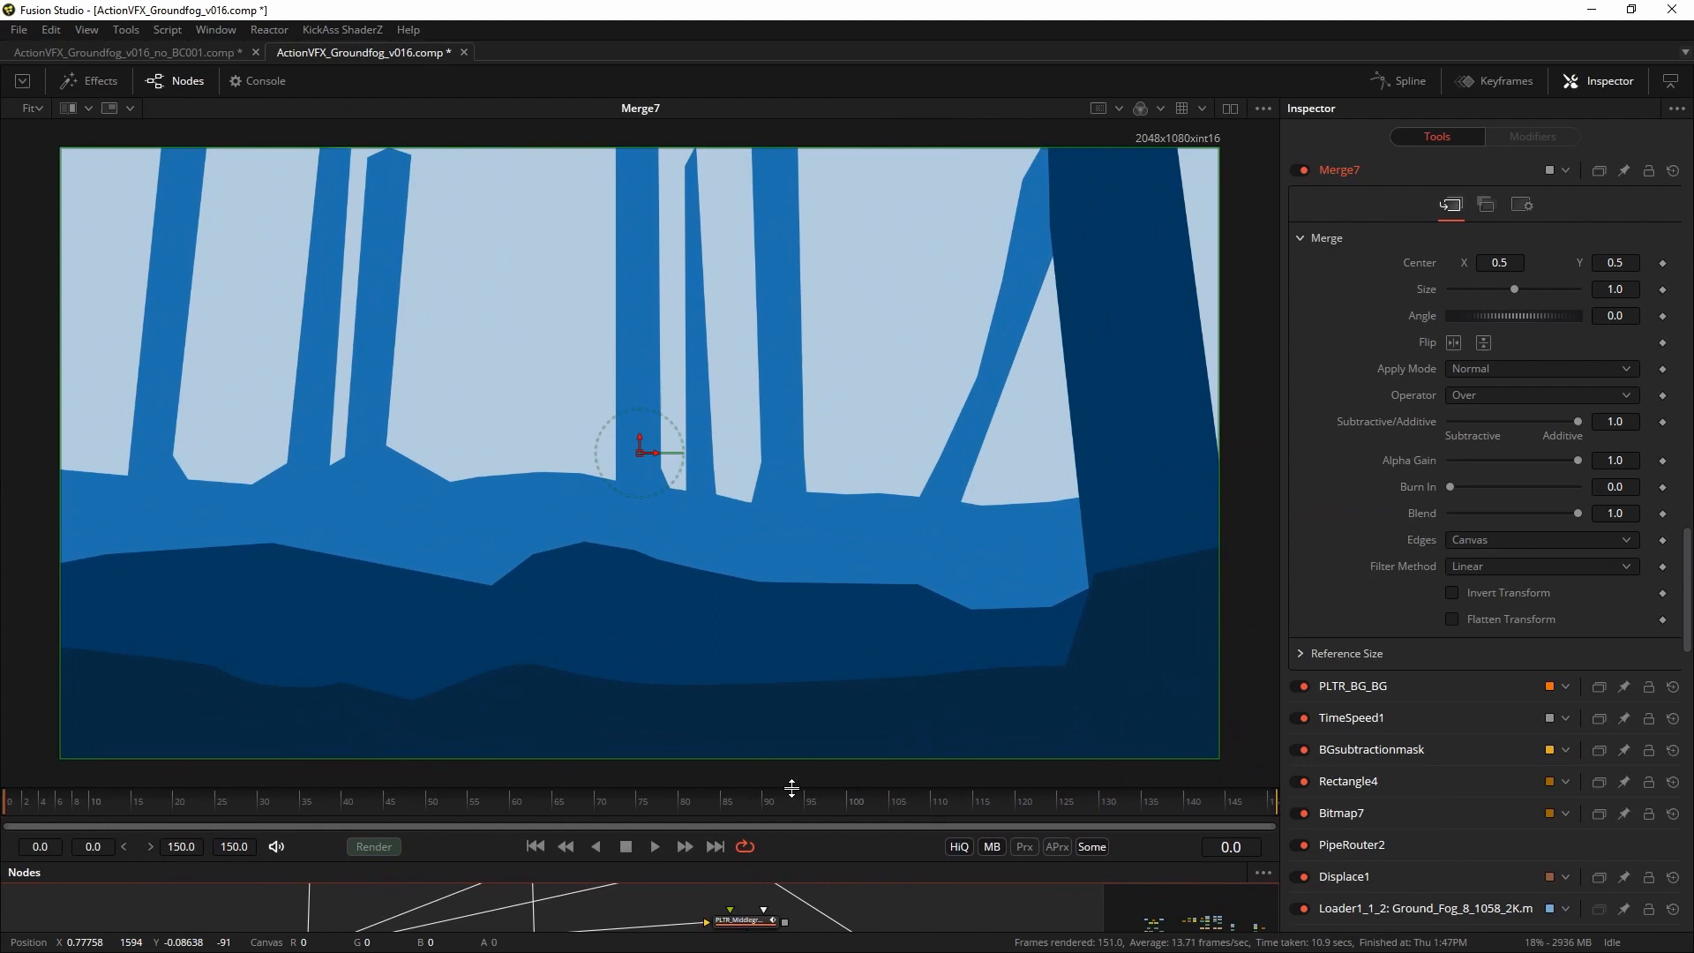
pyautogui.moveTo(622, 384)
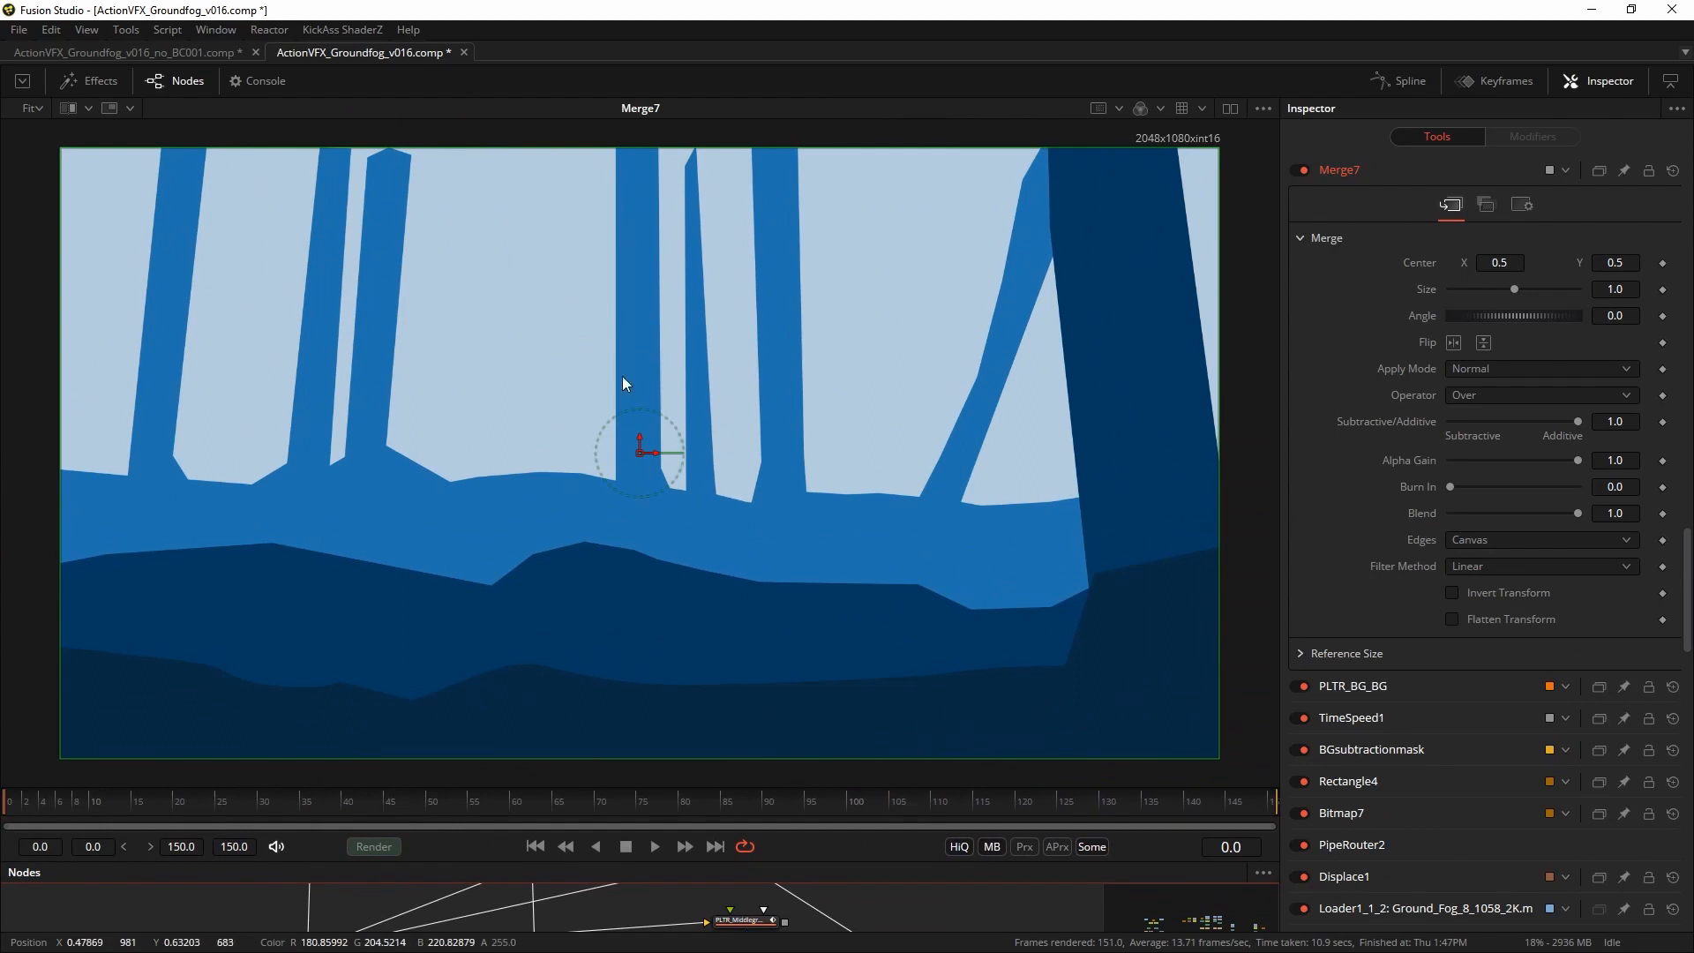
pyautogui.moveTo(531, 312)
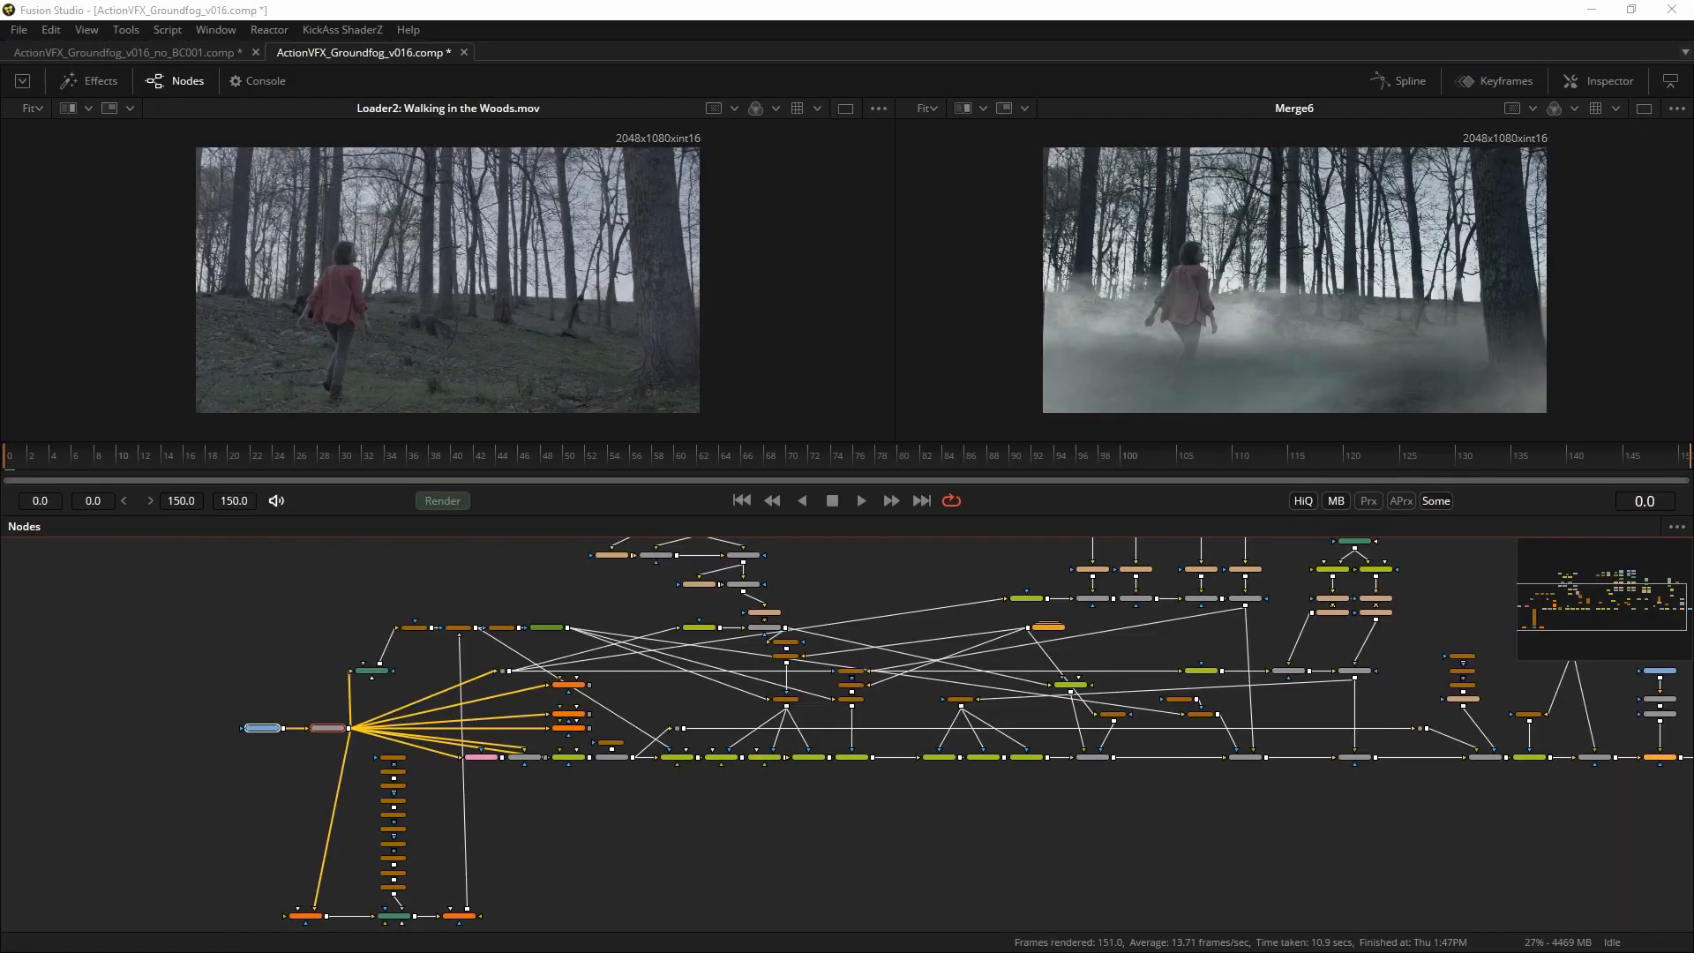
# Switch to the no_BC001 comp tab and load the Ground_Fog_2B Loader into the viewer.
pyautogui.click(129, 51)
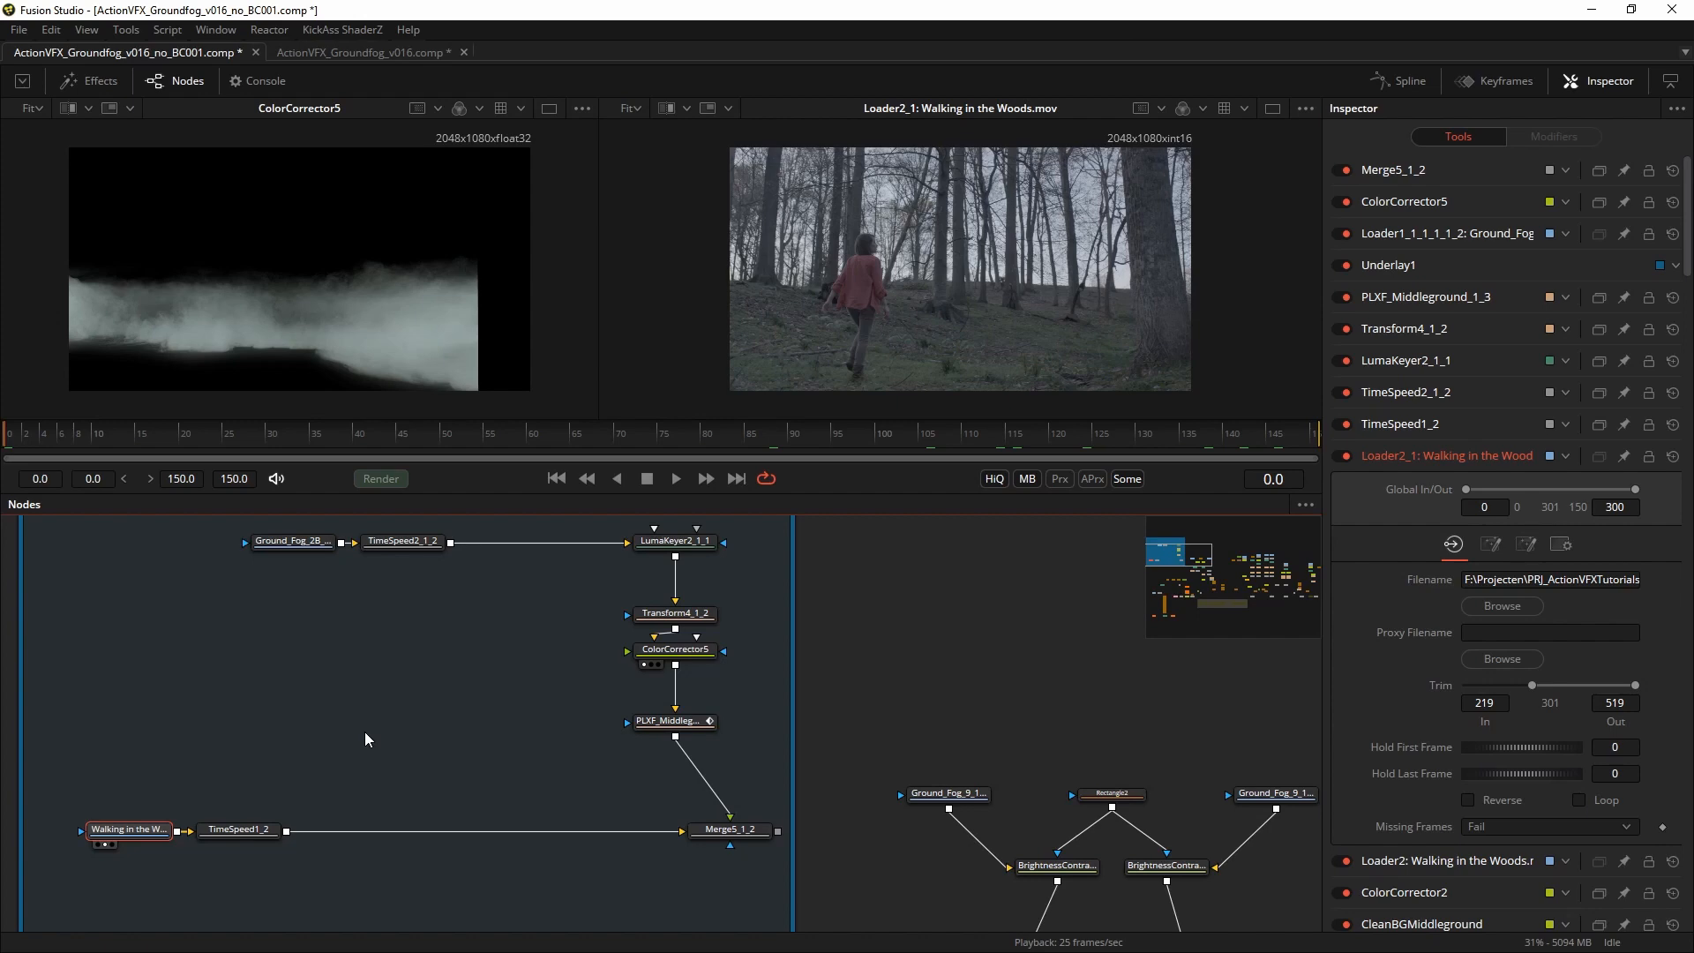
pyautogui.click(238, 829)
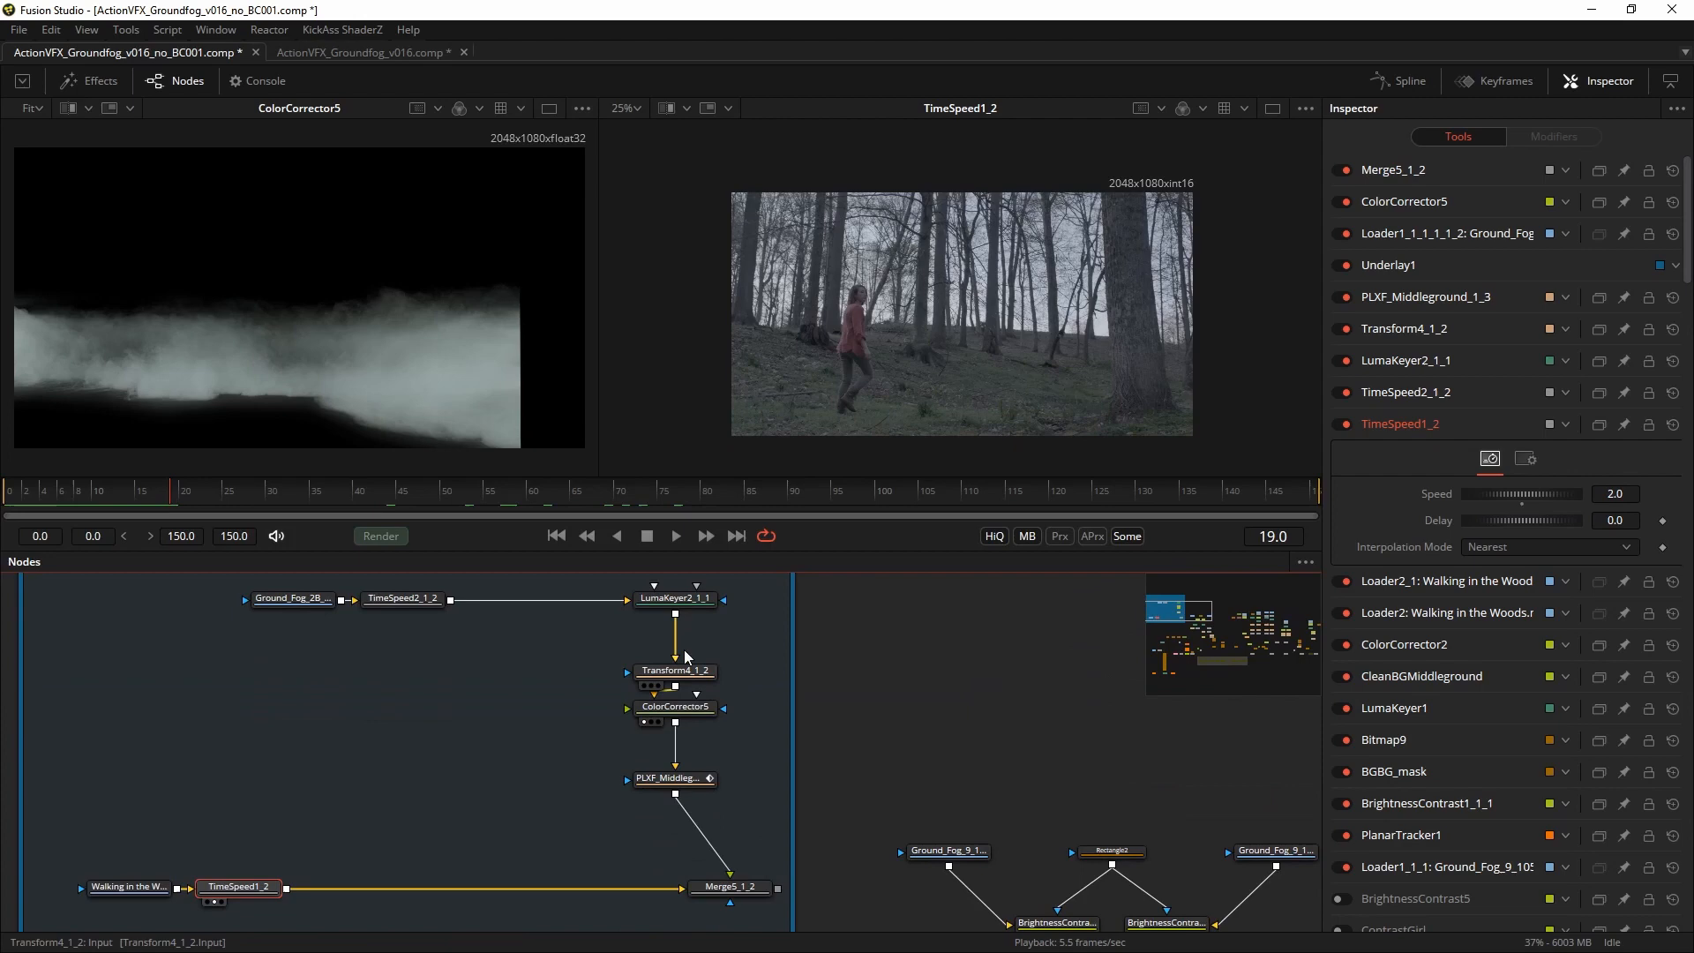
pyautogui.click(291, 616)
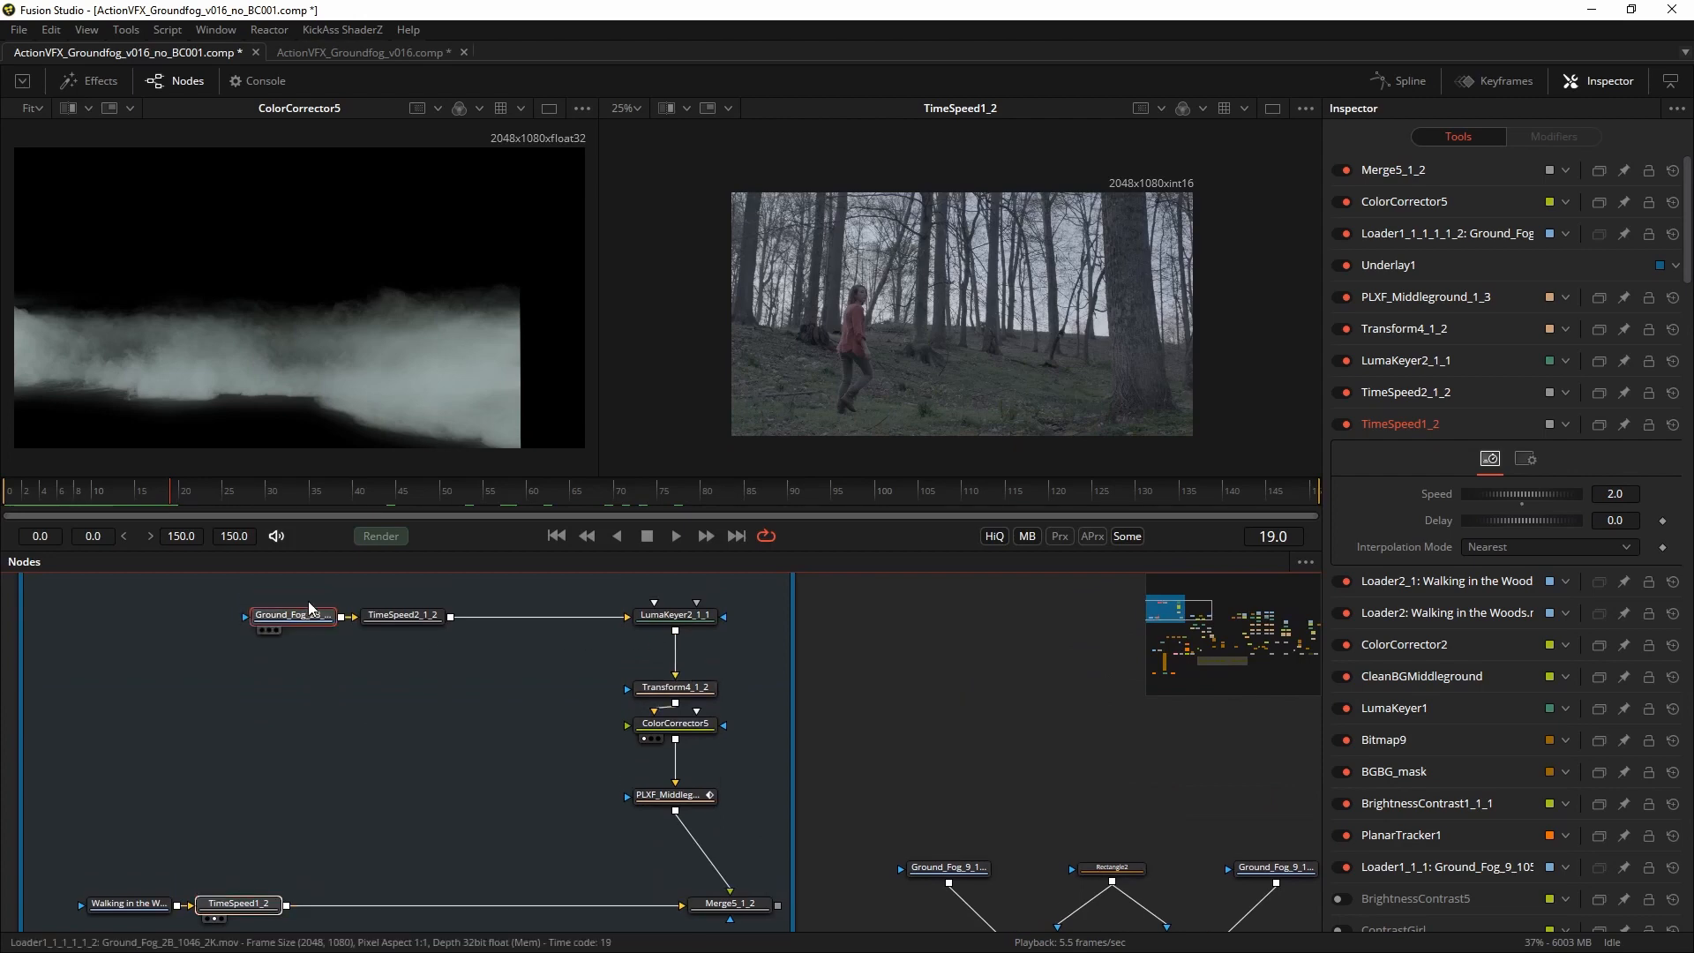
pyautogui.click(290, 614)
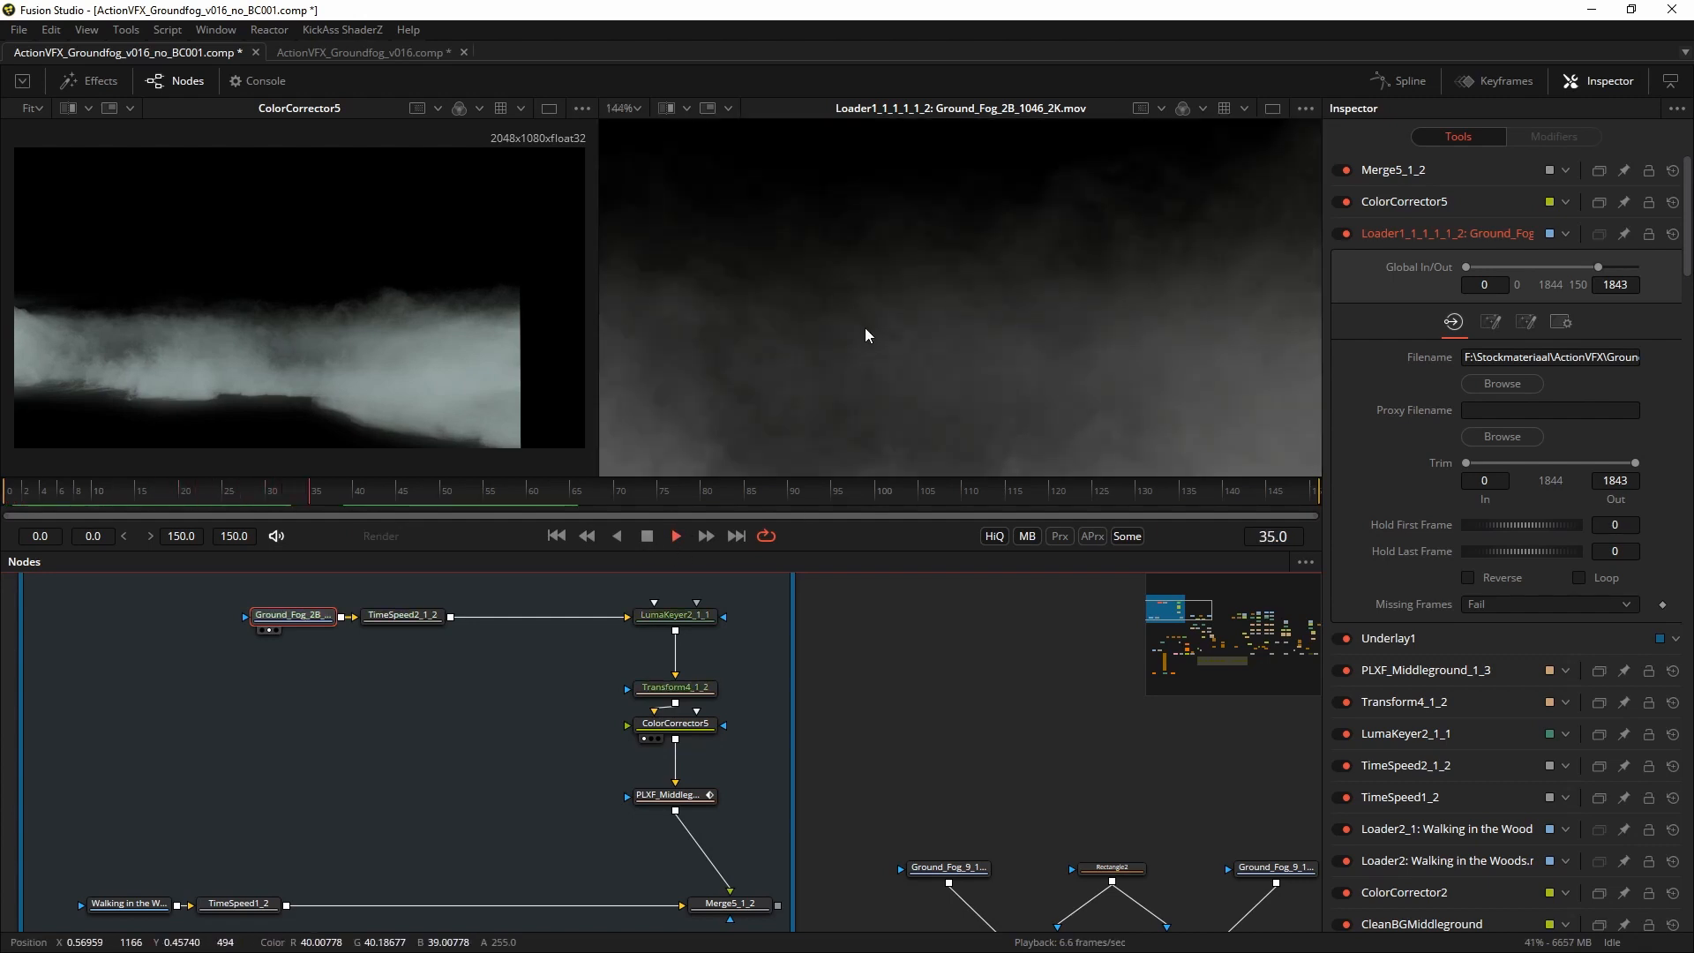
# View LumaKeyer2_1_1 and try Post Multiply Image on, then back off.
pyautogui.click(672, 614)
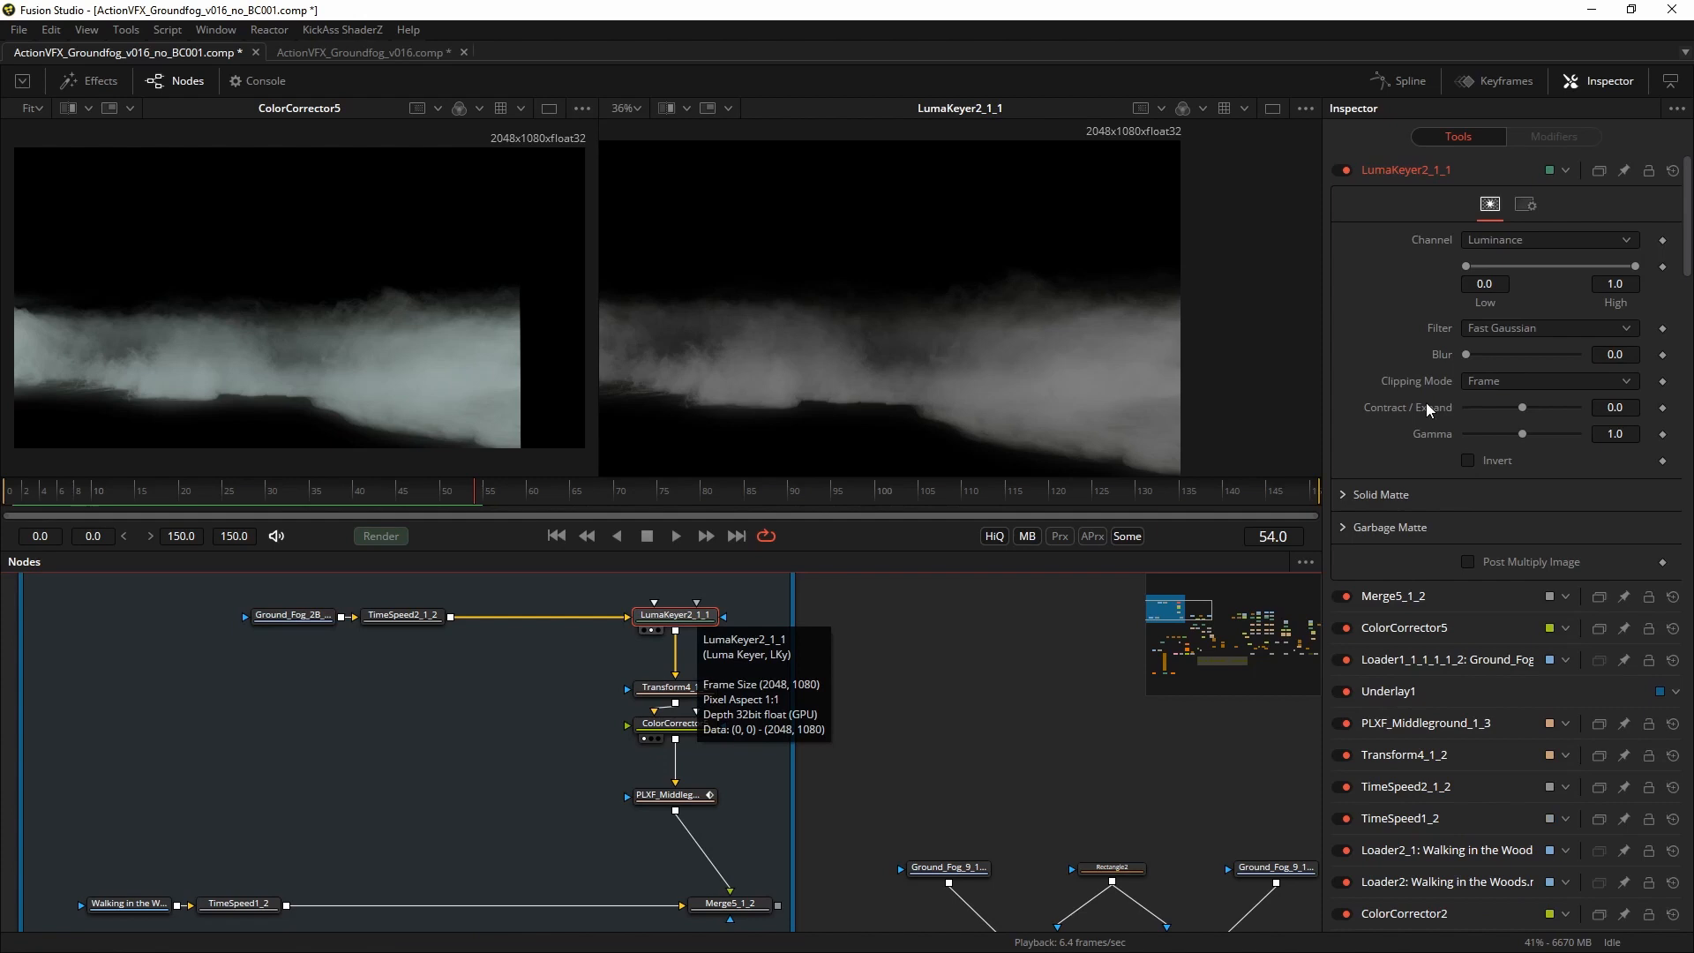
pyautogui.moveTo(1486, 572)
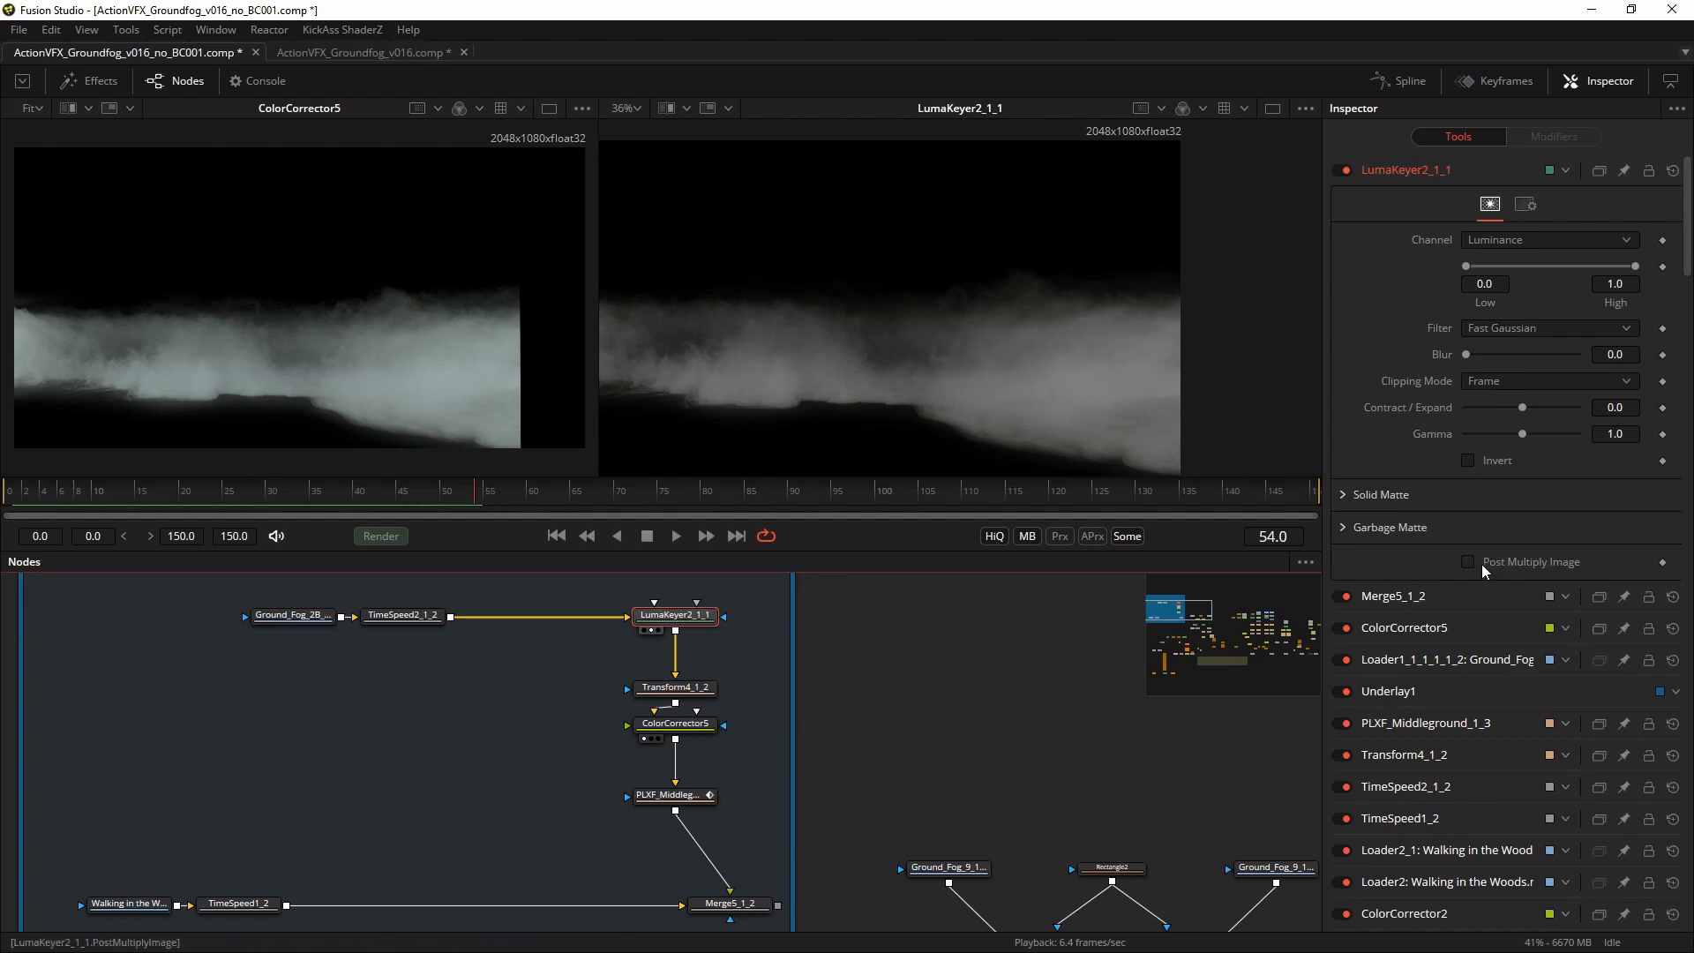
pyautogui.click(1467, 562)
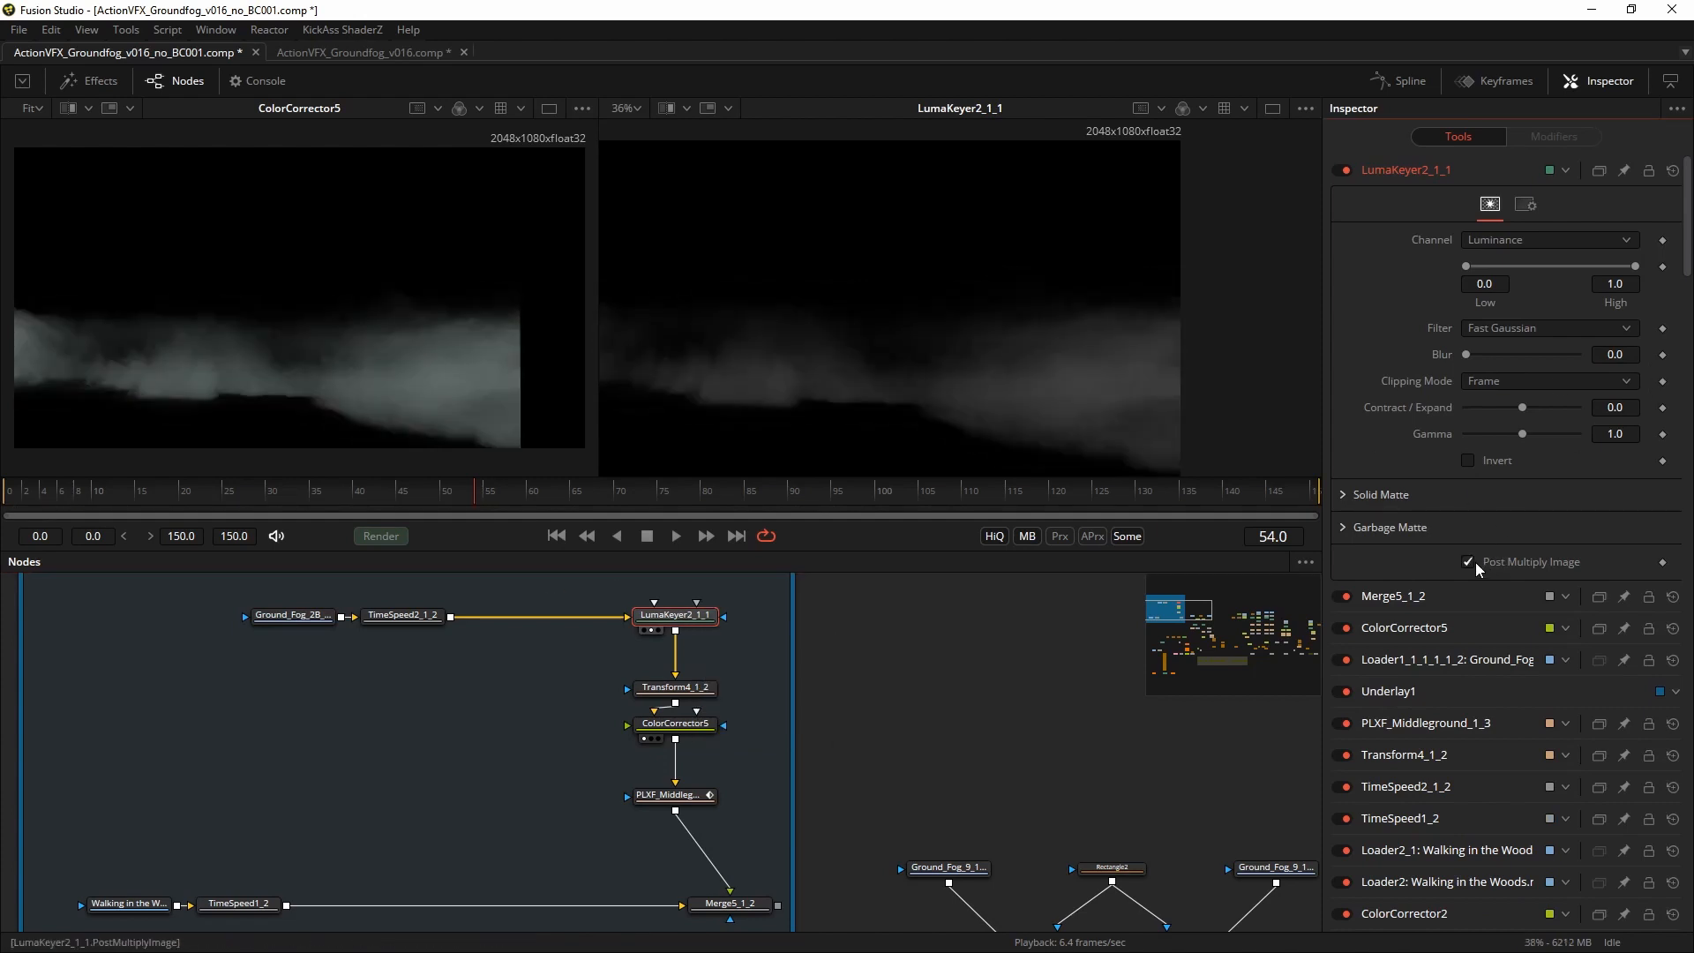
pyautogui.click(1468, 562)
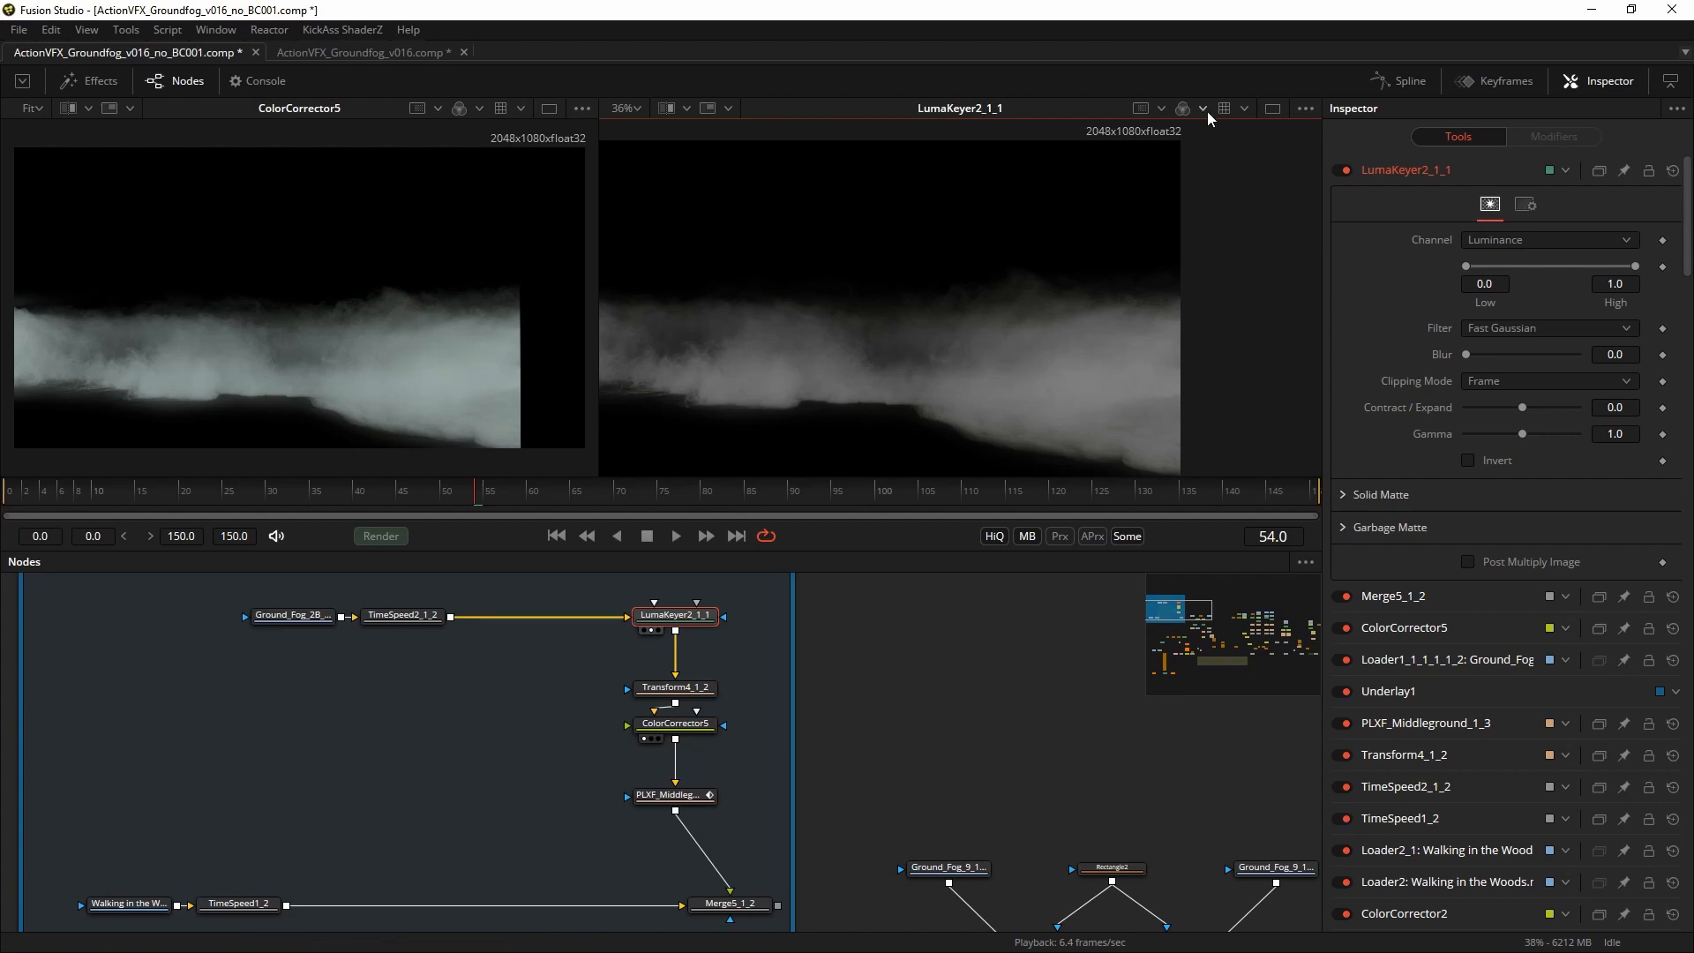
pyautogui.moveTo(890, 323)
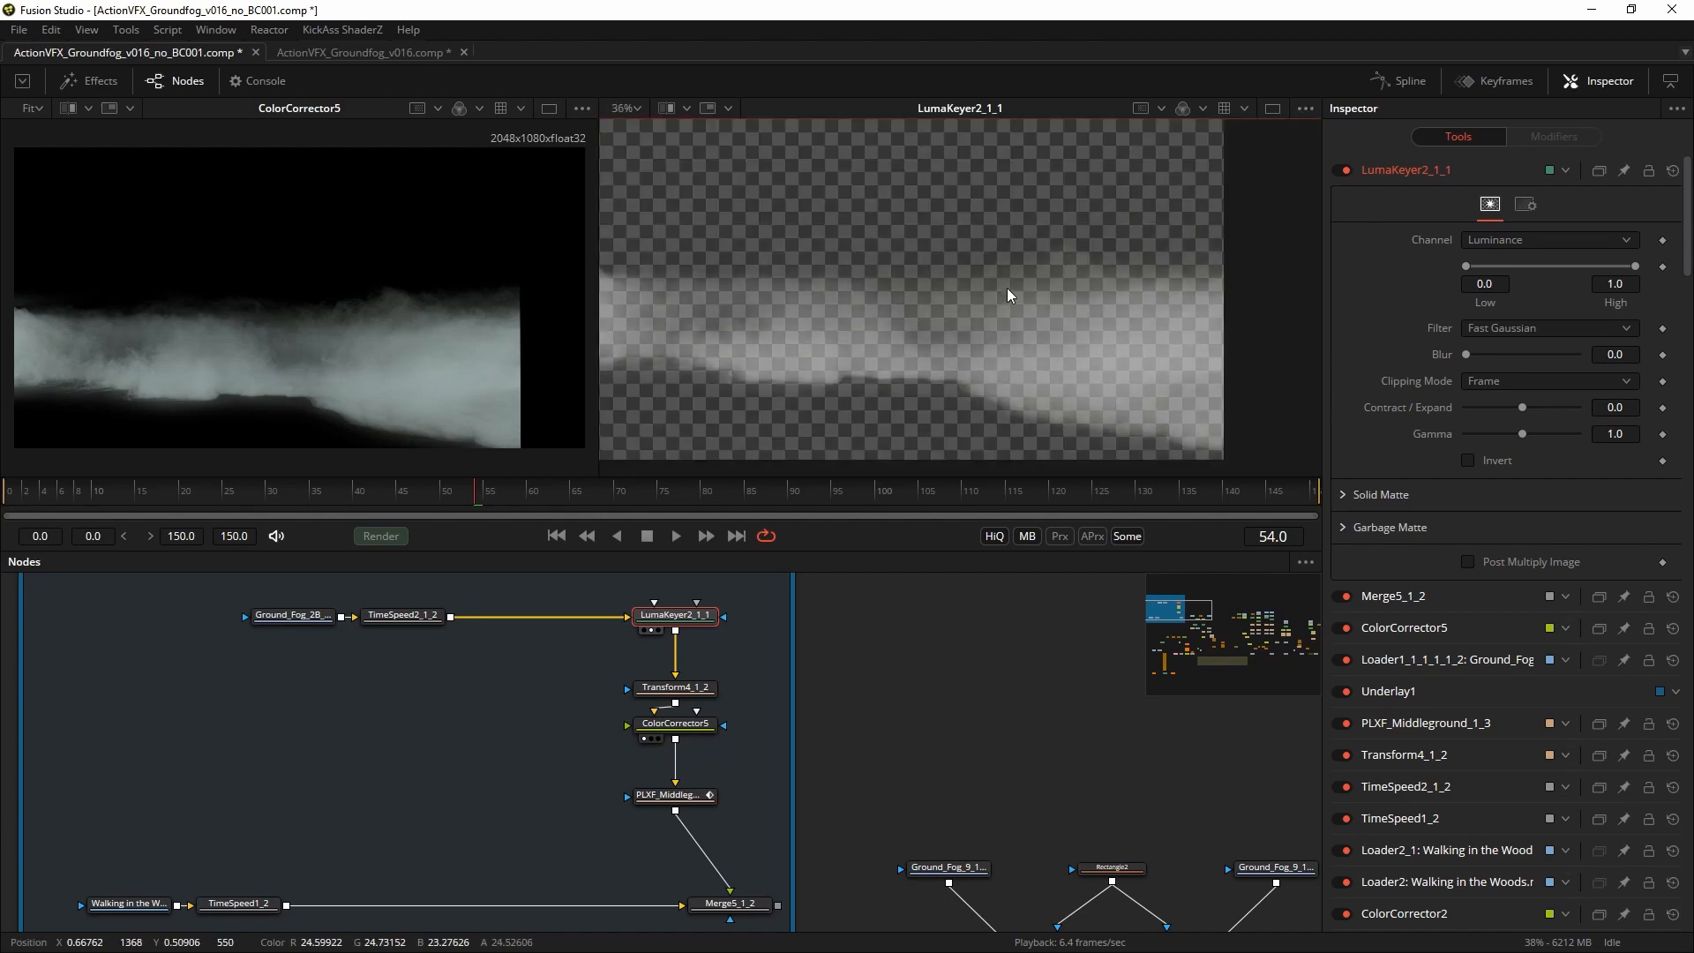
pyautogui.moveTo(1066, 325)
pyautogui.write('75')
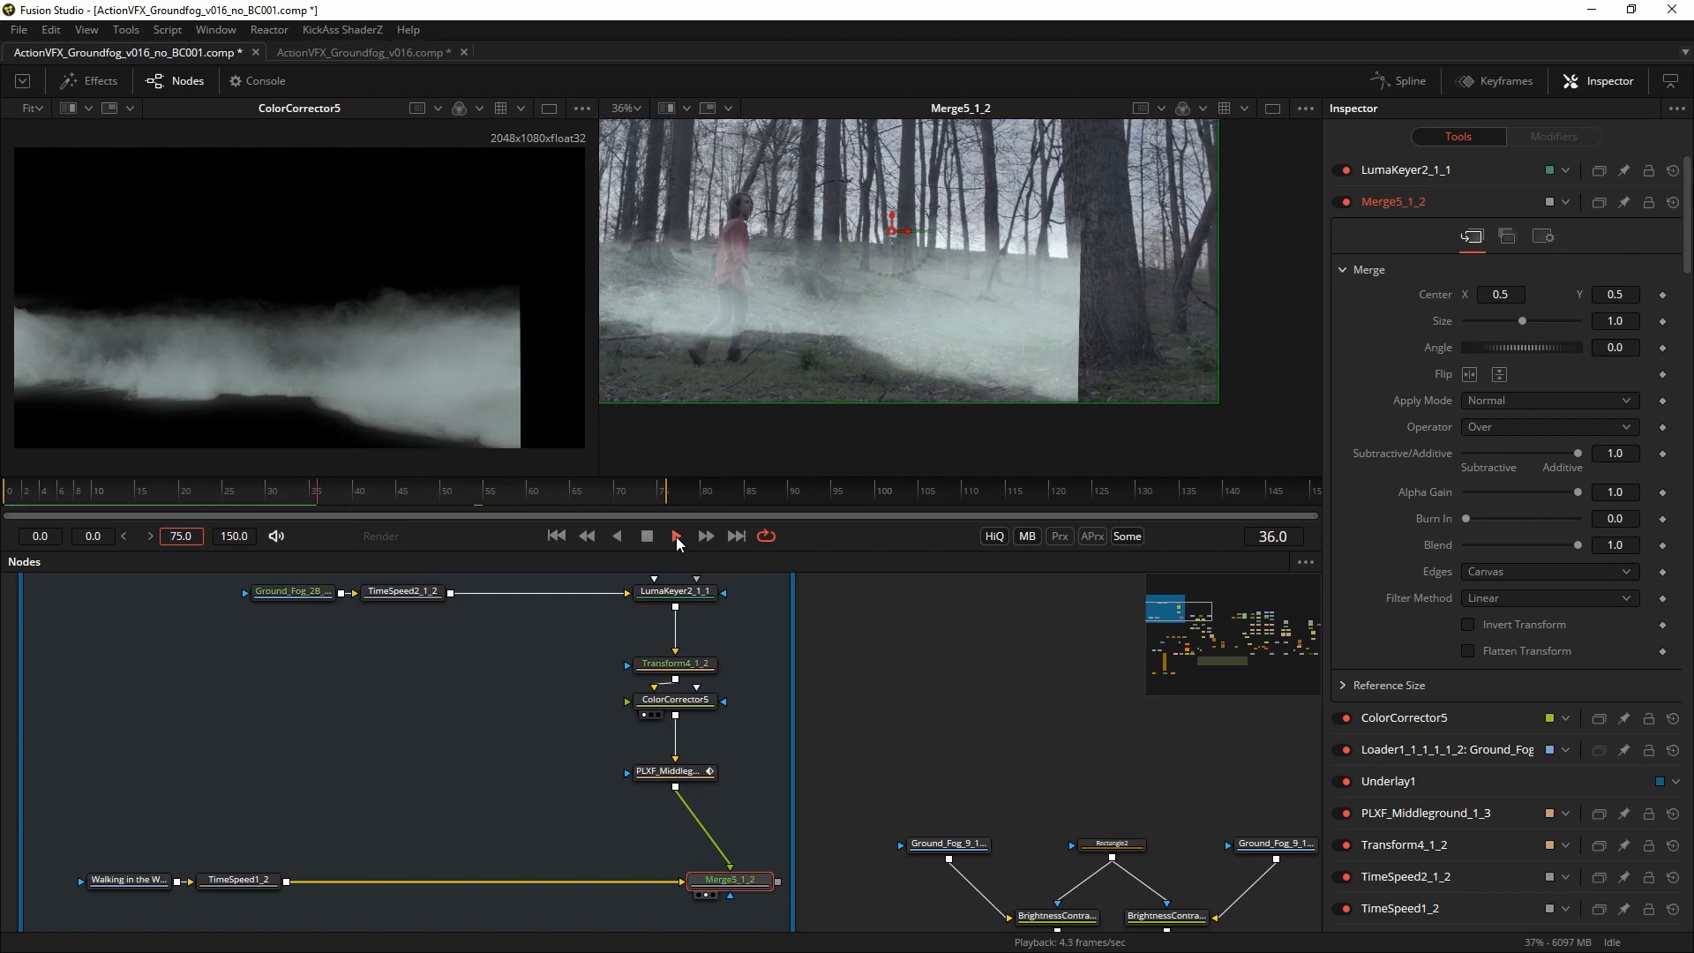
# Play back Merge5_1_2 with the render range ending at frame 50.
pyautogui.click(676, 537)
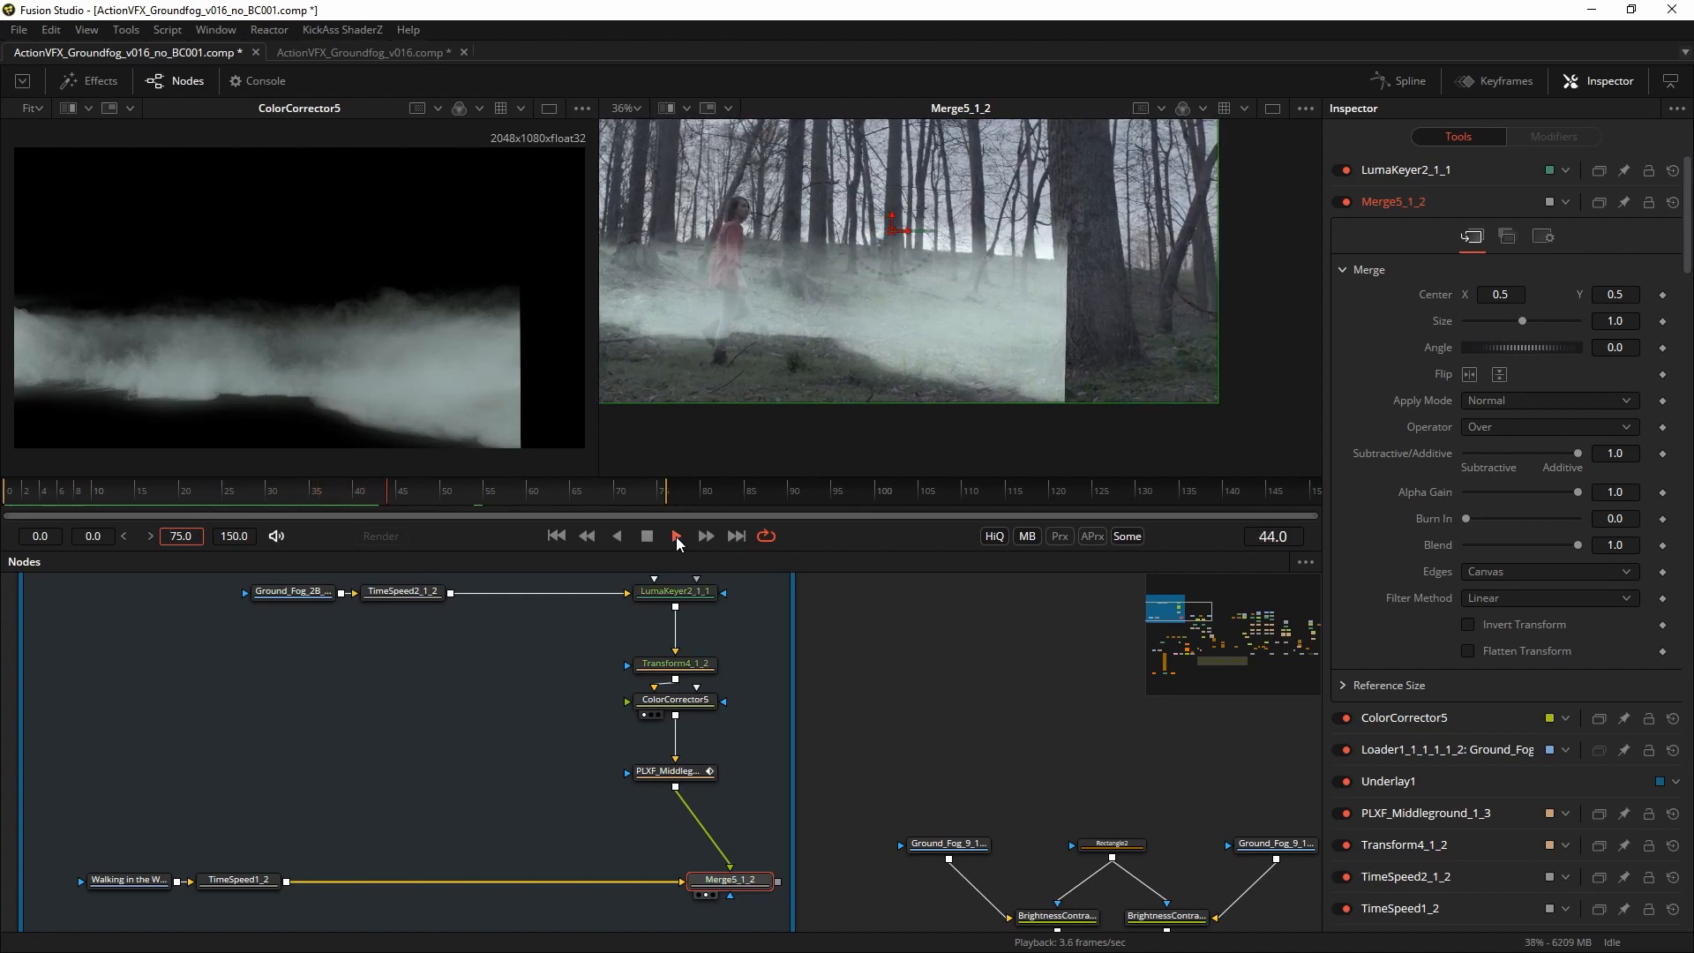
pyautogui.click(676, 536)
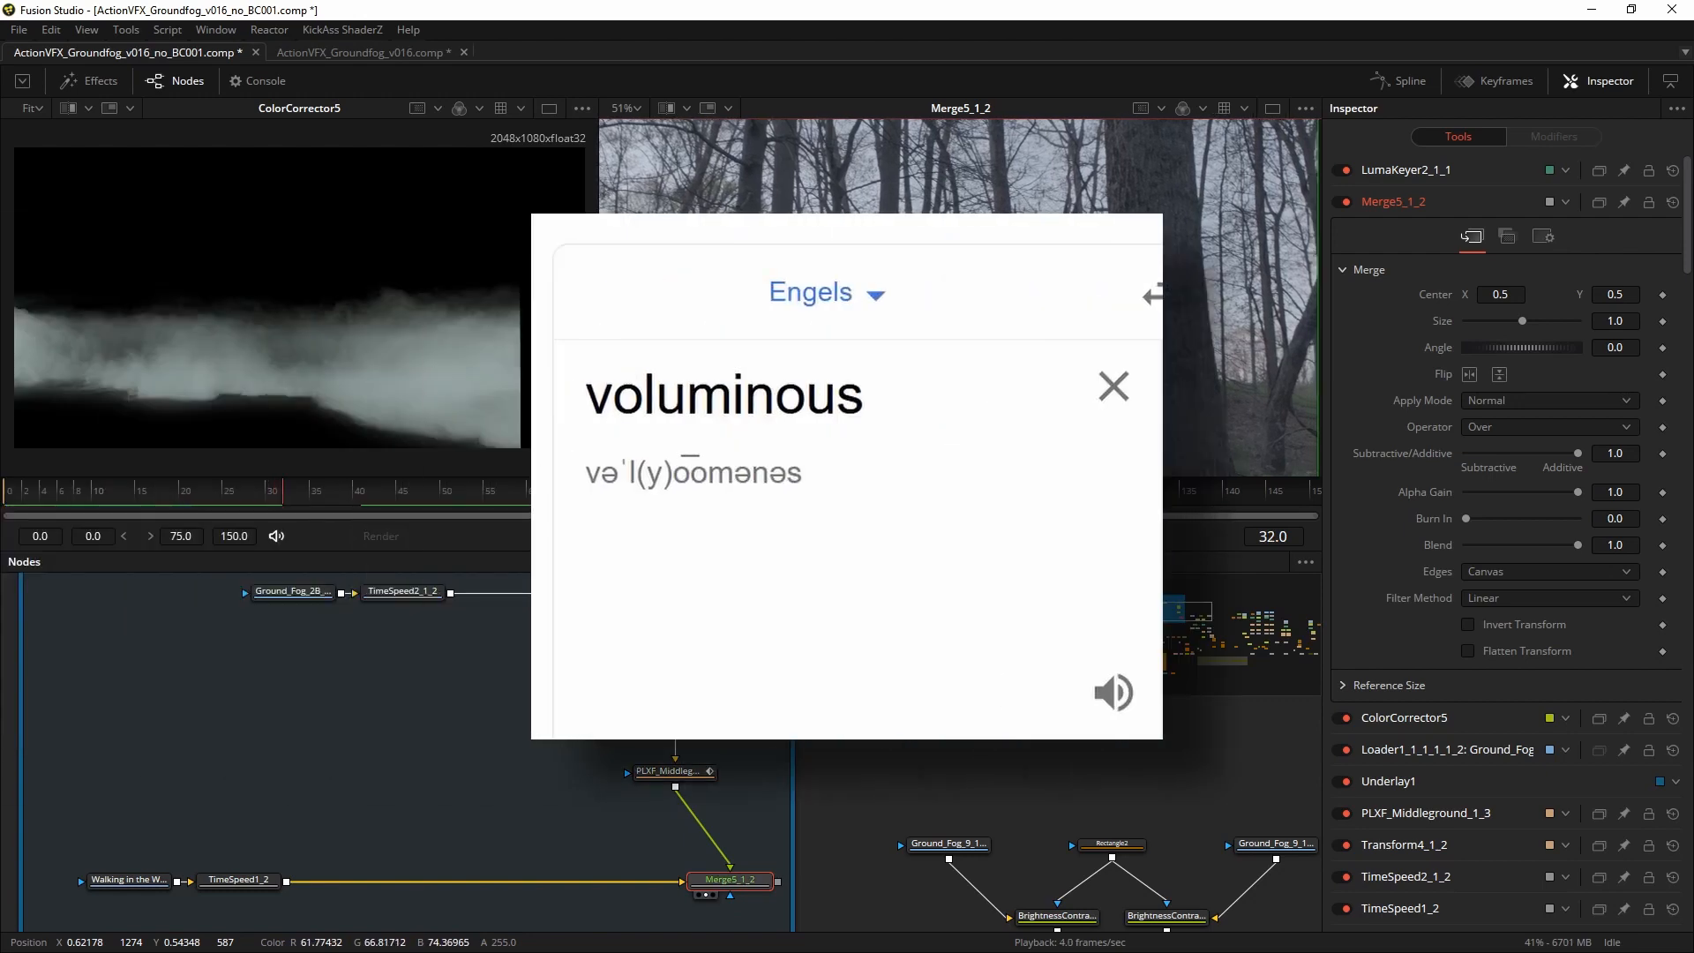
pyautogui.click(1112, 387)
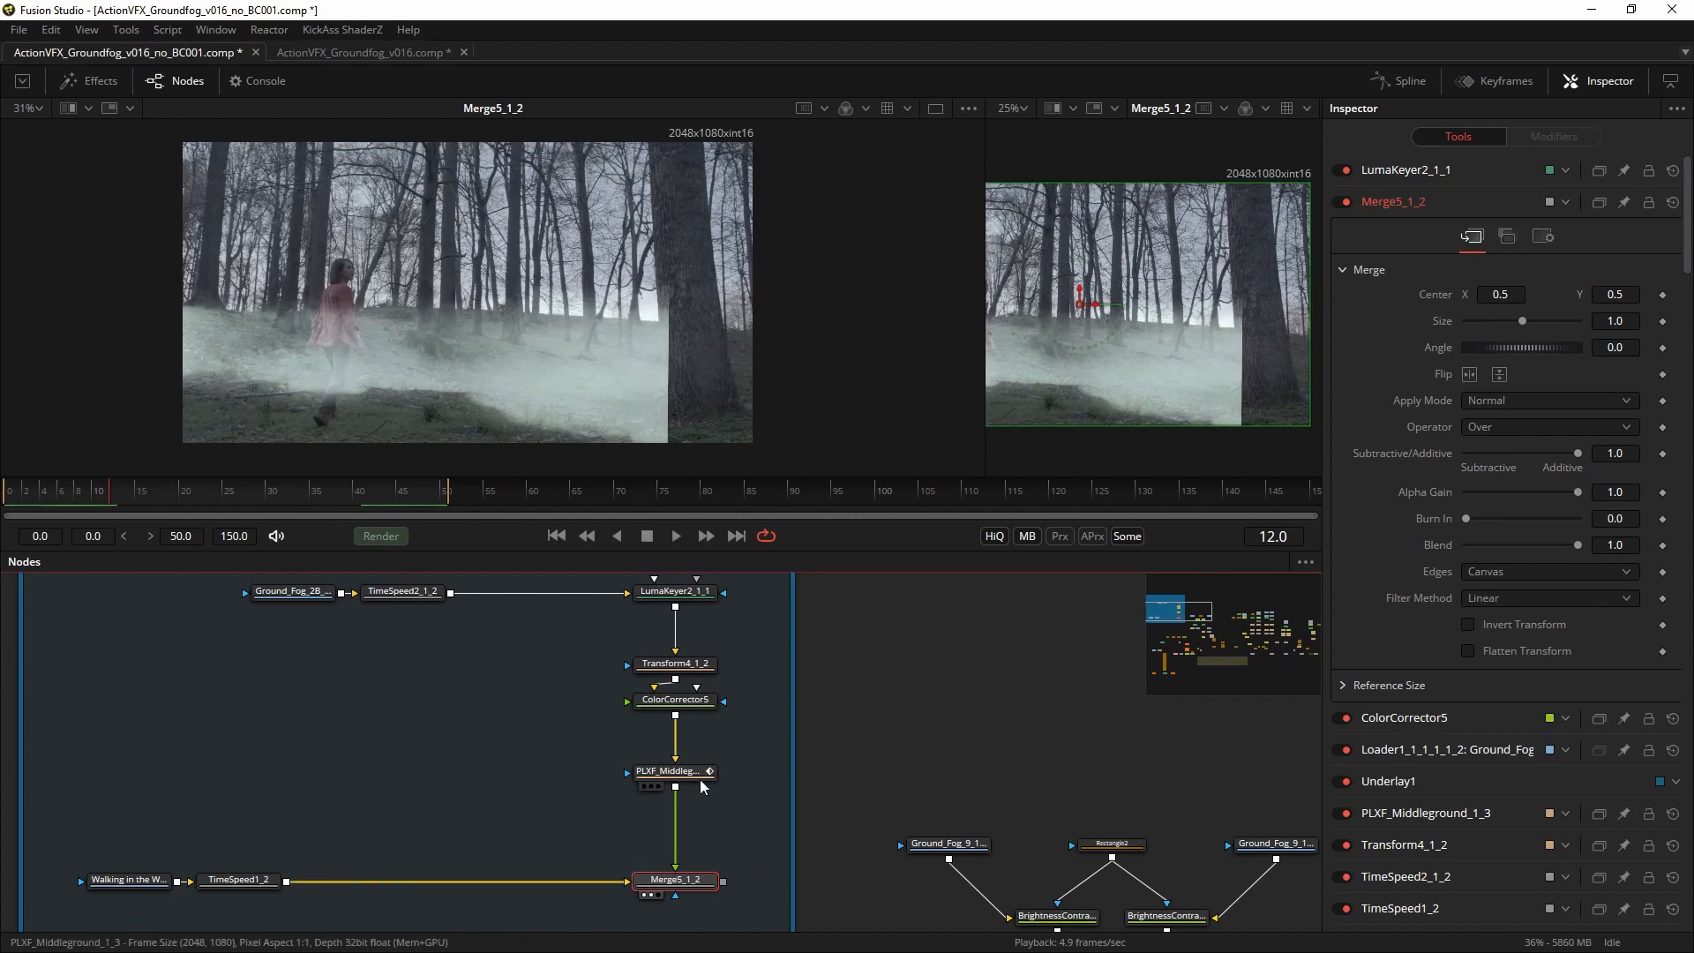
# Add Bitmap10 fed by the fog element and set its Channel to Alpha.
pyautogui.click(673, 771)
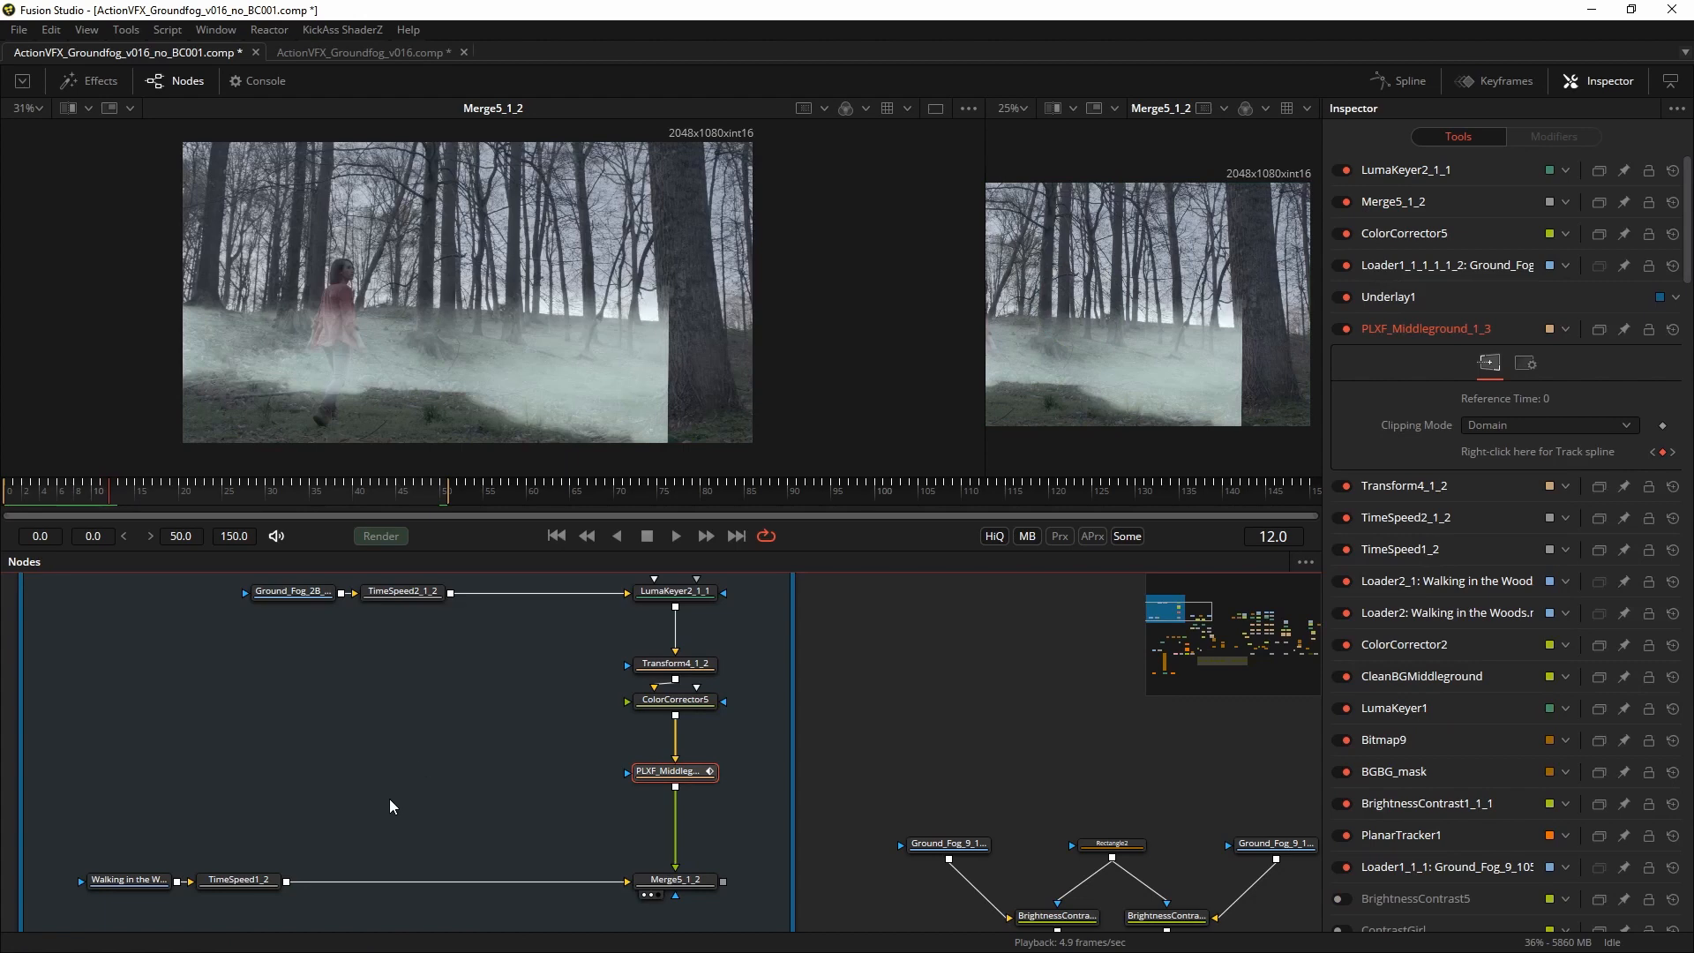
pyautogui.rightClick(392, 806)
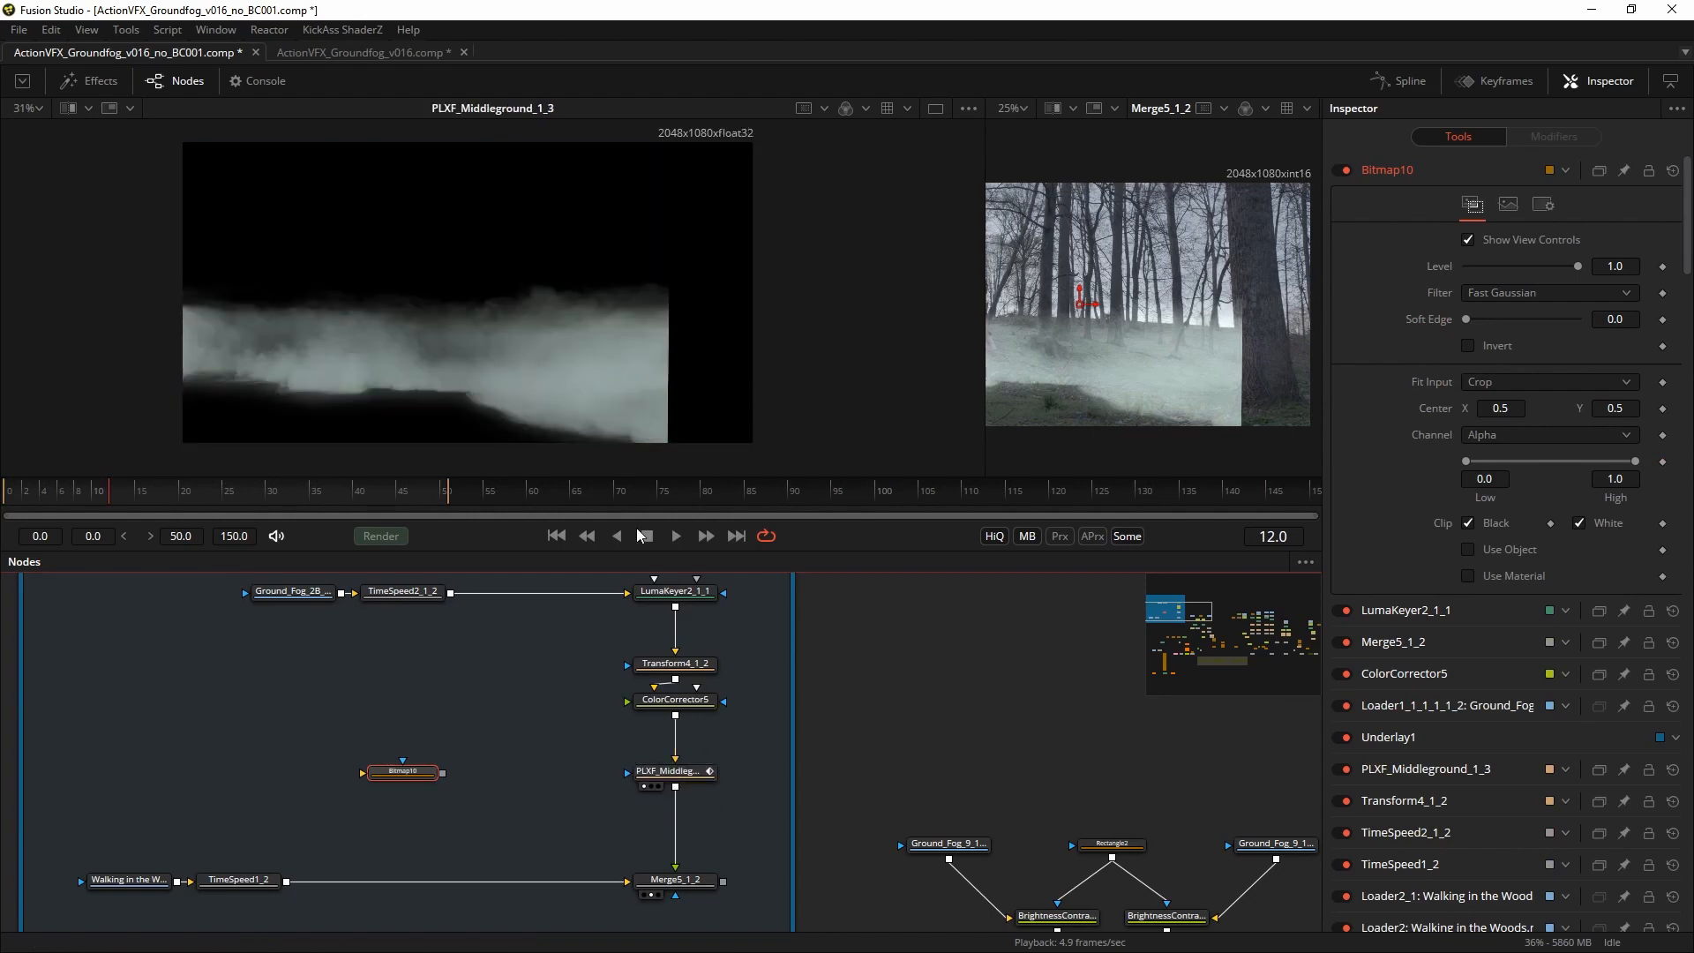
pyautogui.click(676, 535)
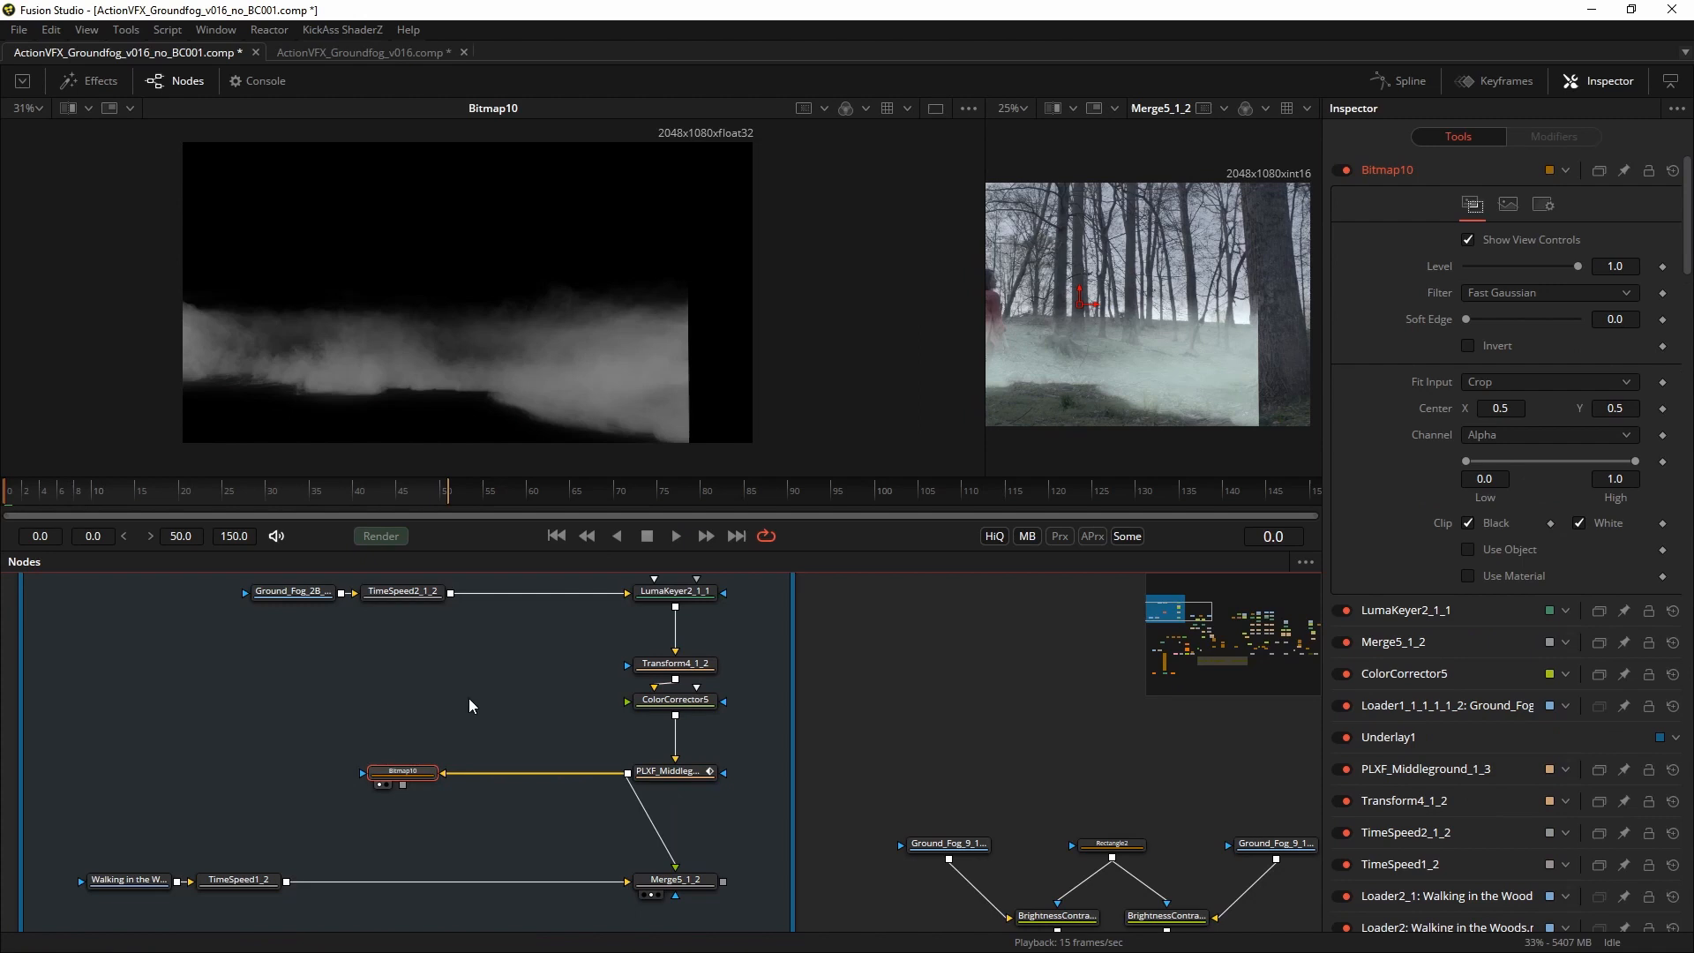
pyautogui.moveTo(1504, 344)
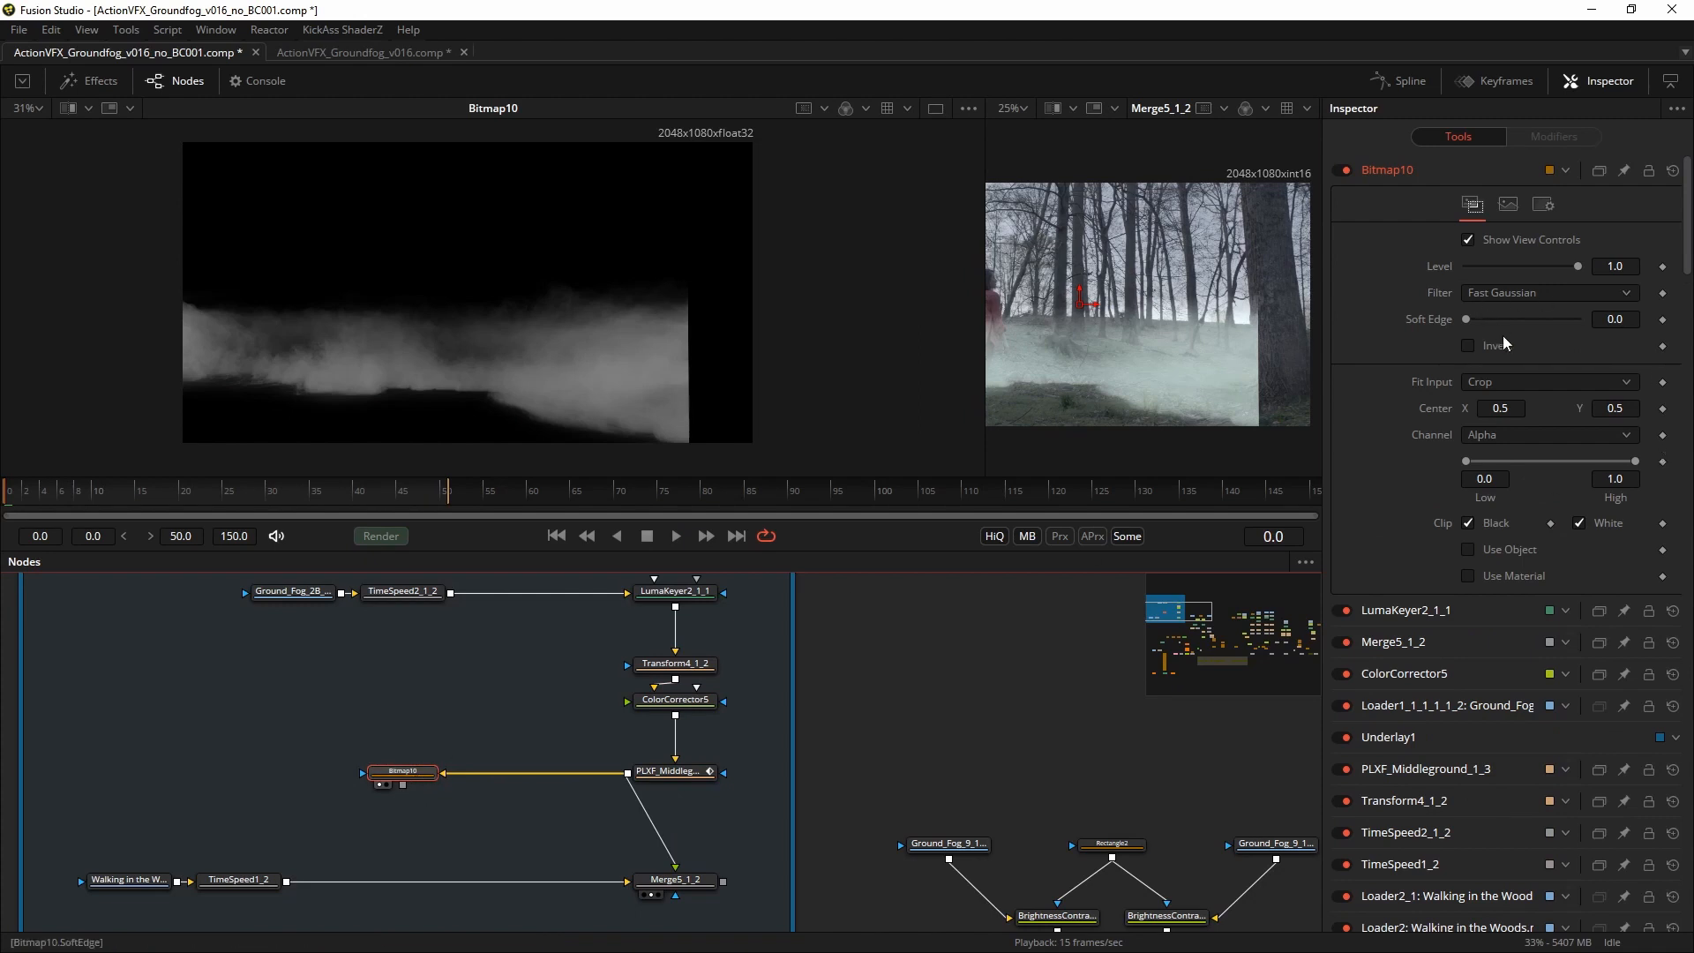
pyautogui.moveTo(1512, 445)
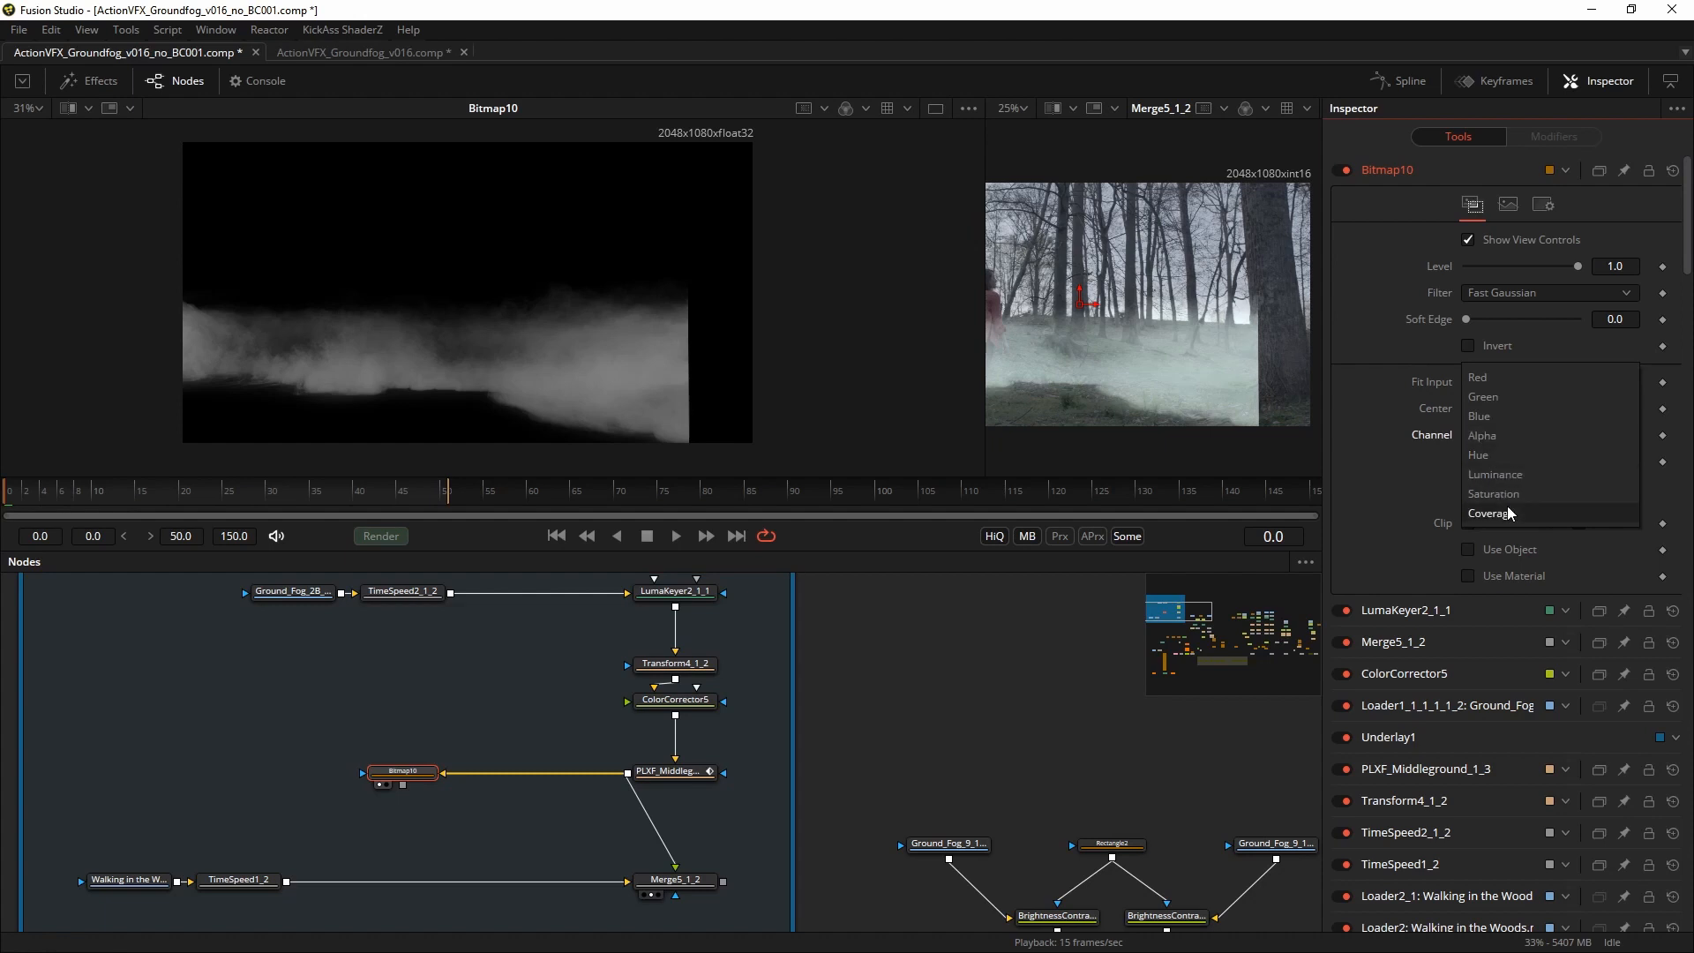
pyautogui.moveTo(1486, 436)
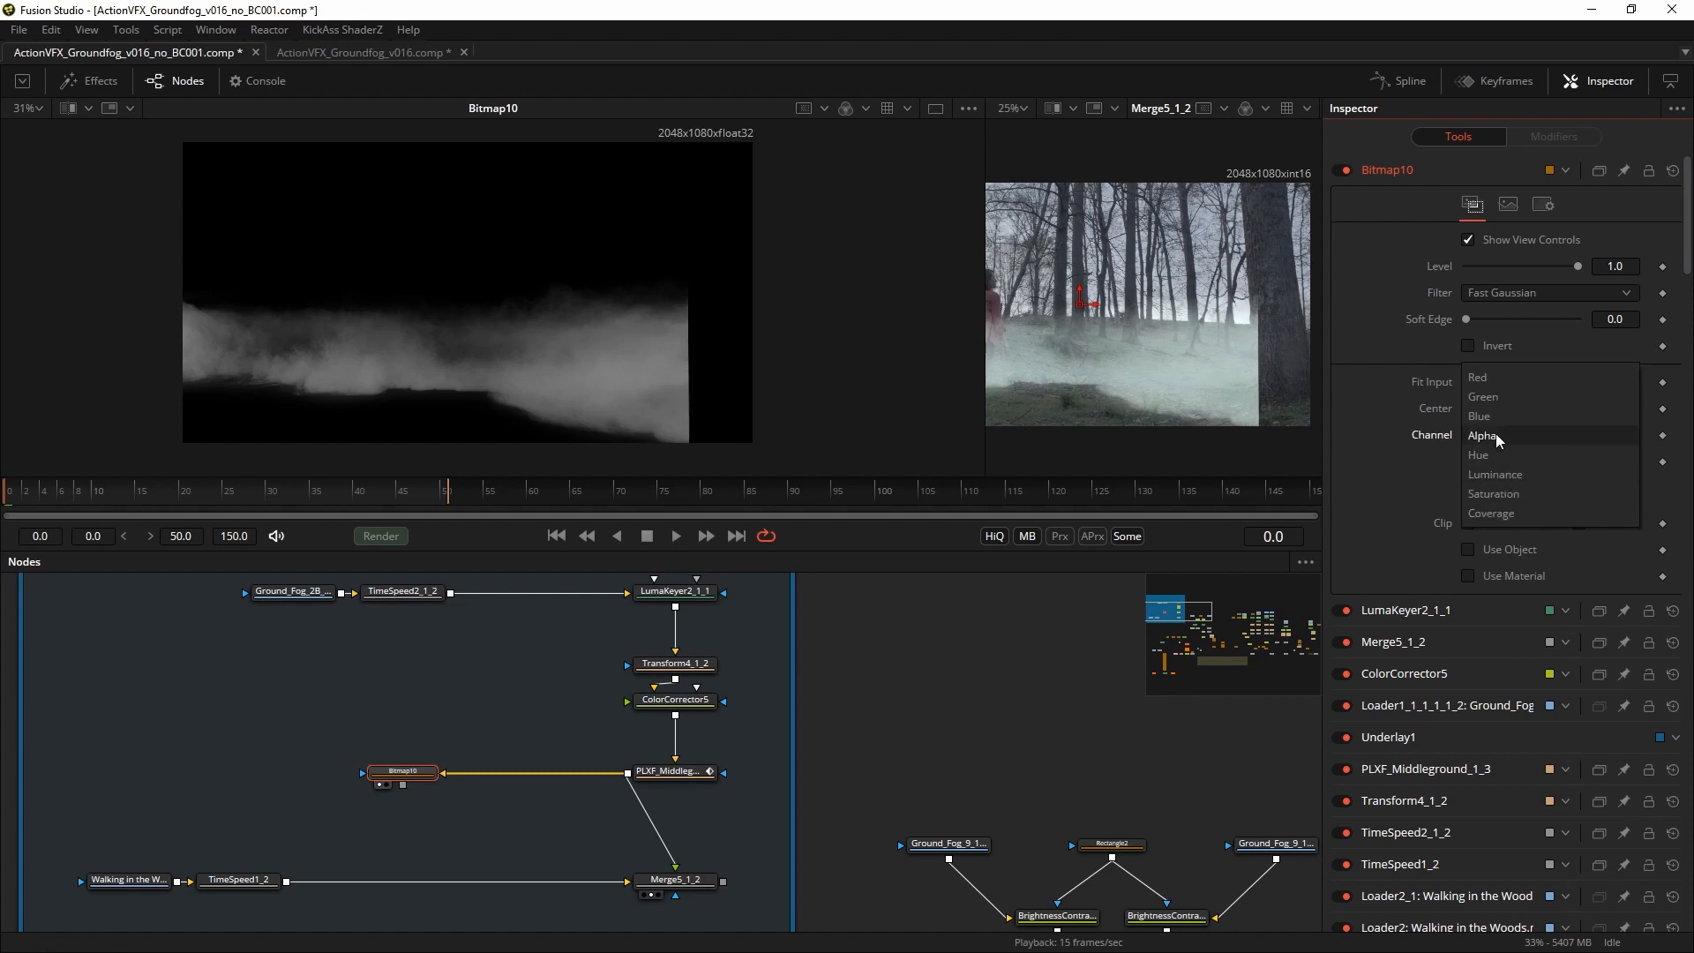
pyautogui.click(1485, 434)
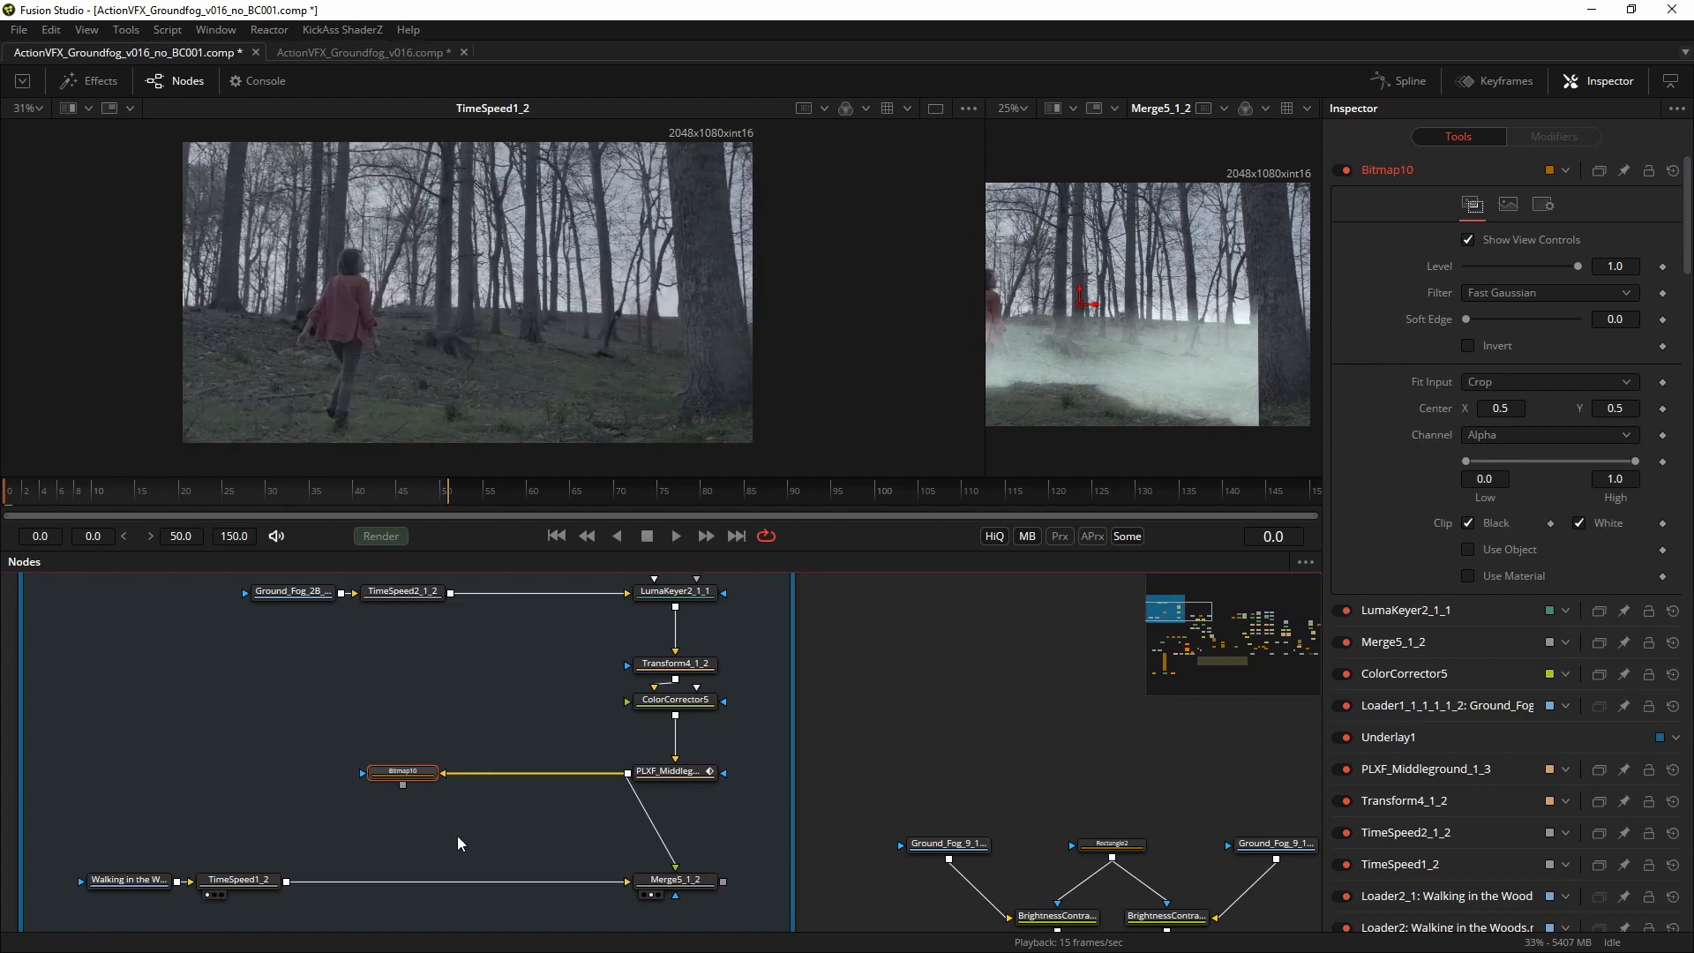
# Insert a Brightness Contrast node between TimeSpeed1_2 and Merge5_1_2 and preview the composite.
pyautogui.rightClick(458, 844)
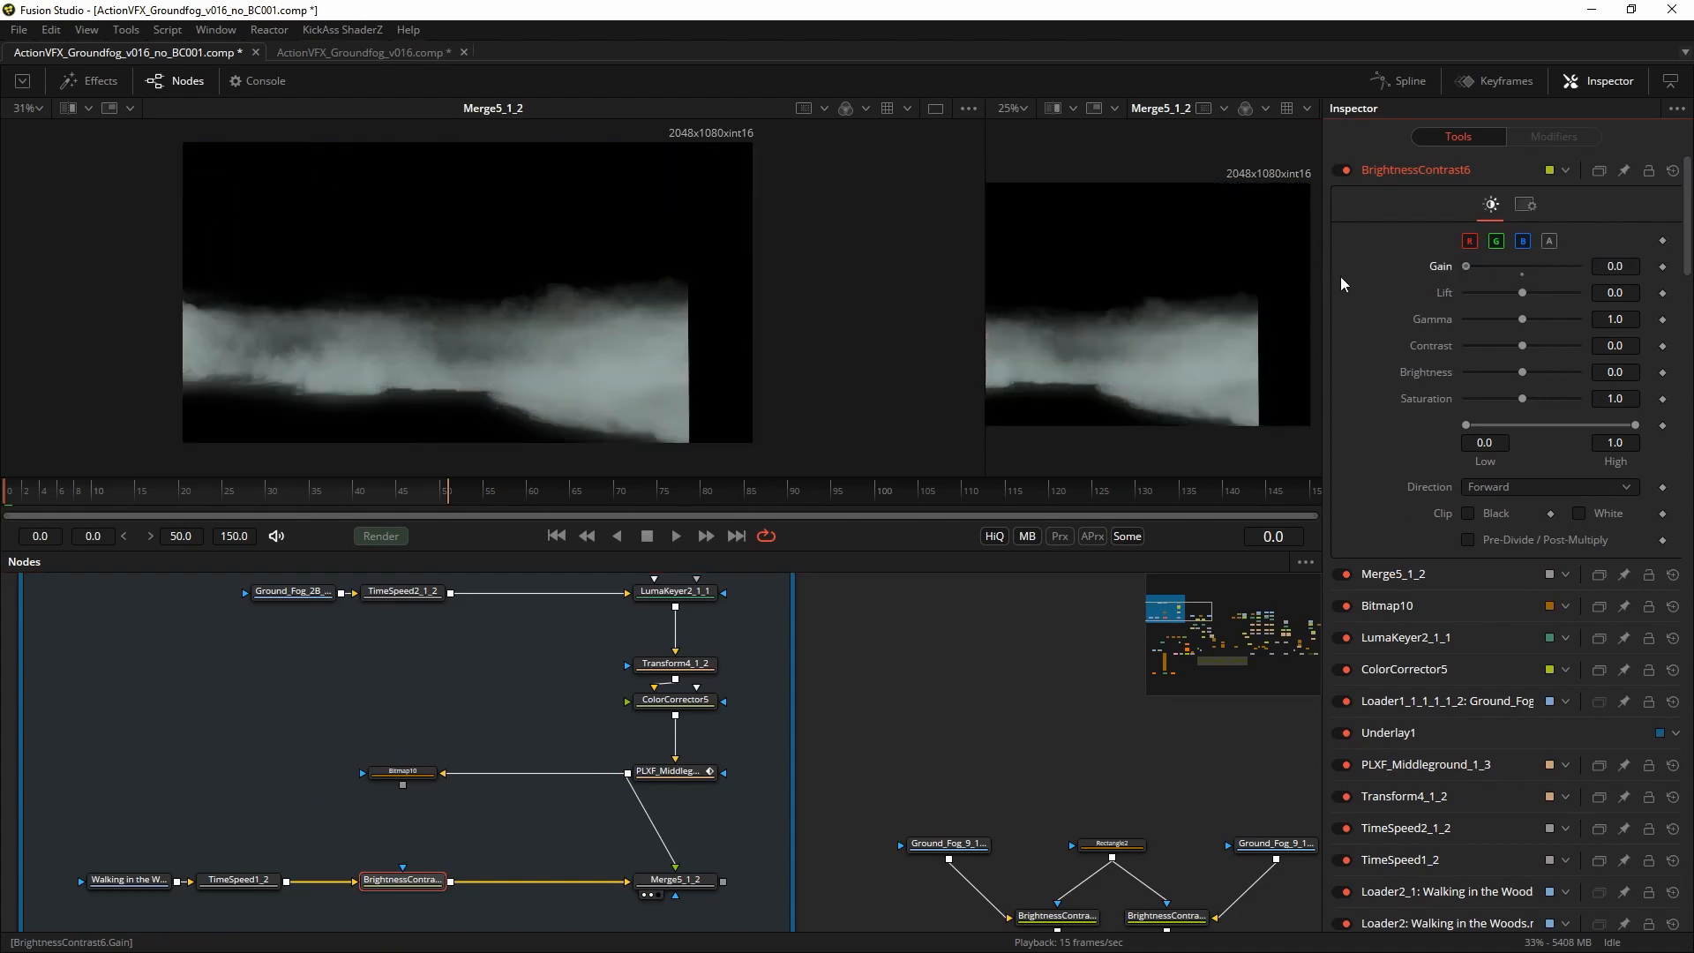
pyautogui.click(674, 535)
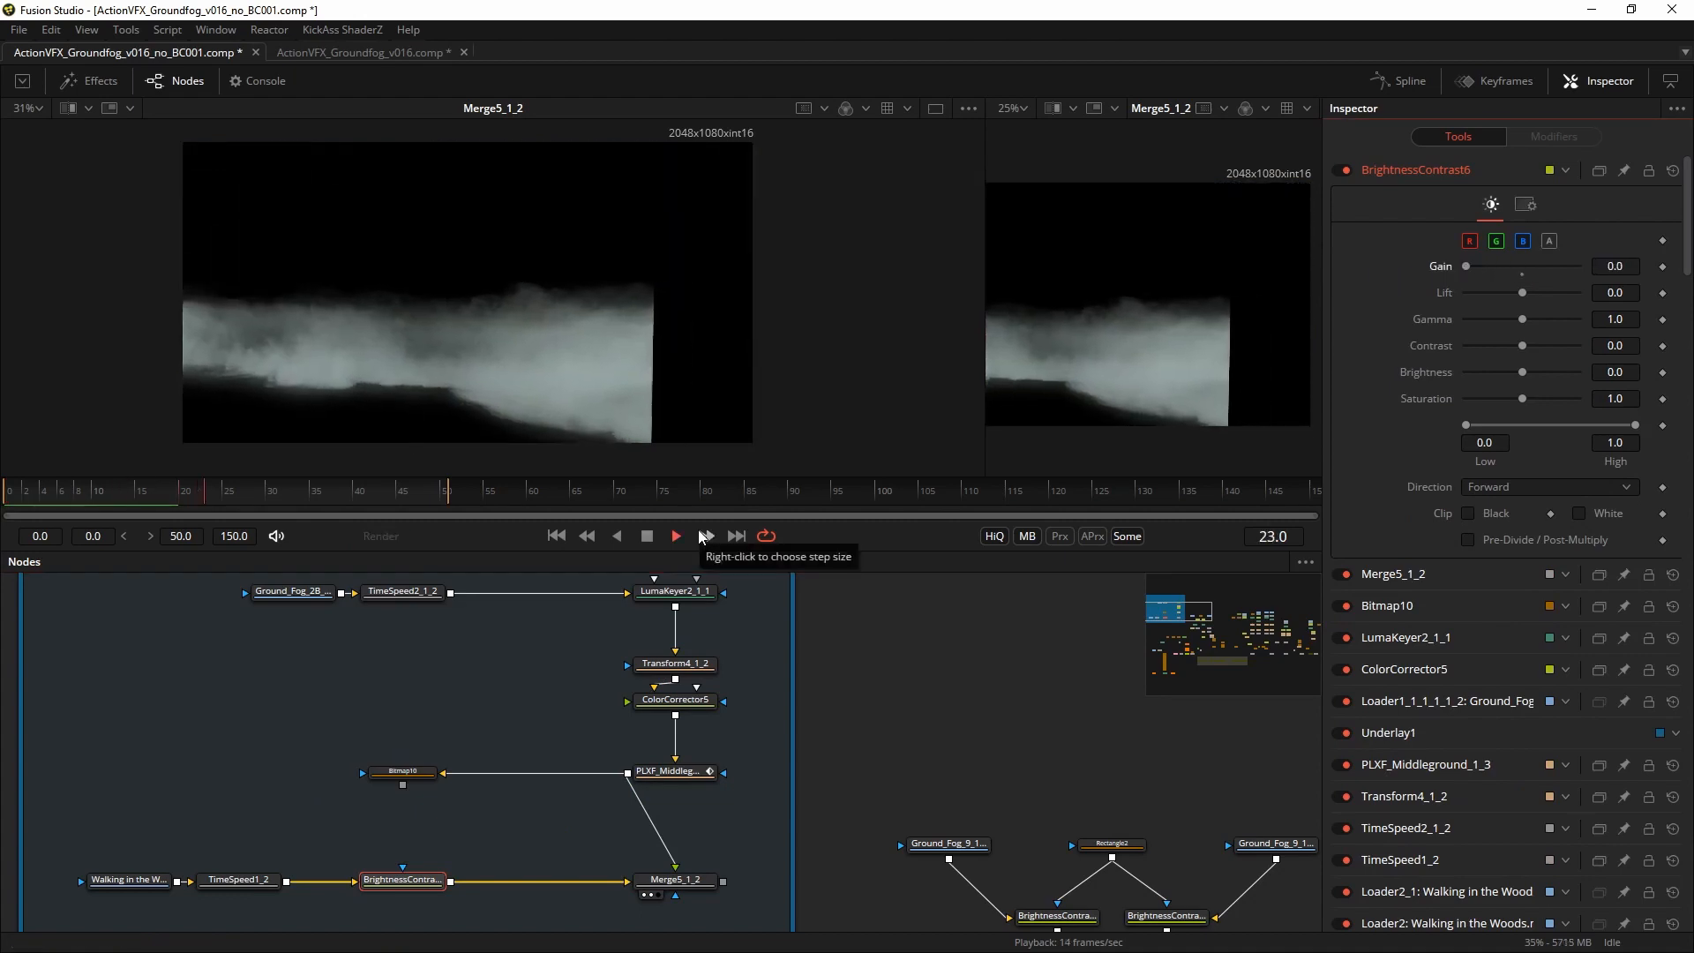
pyautogui.click(675, 537)
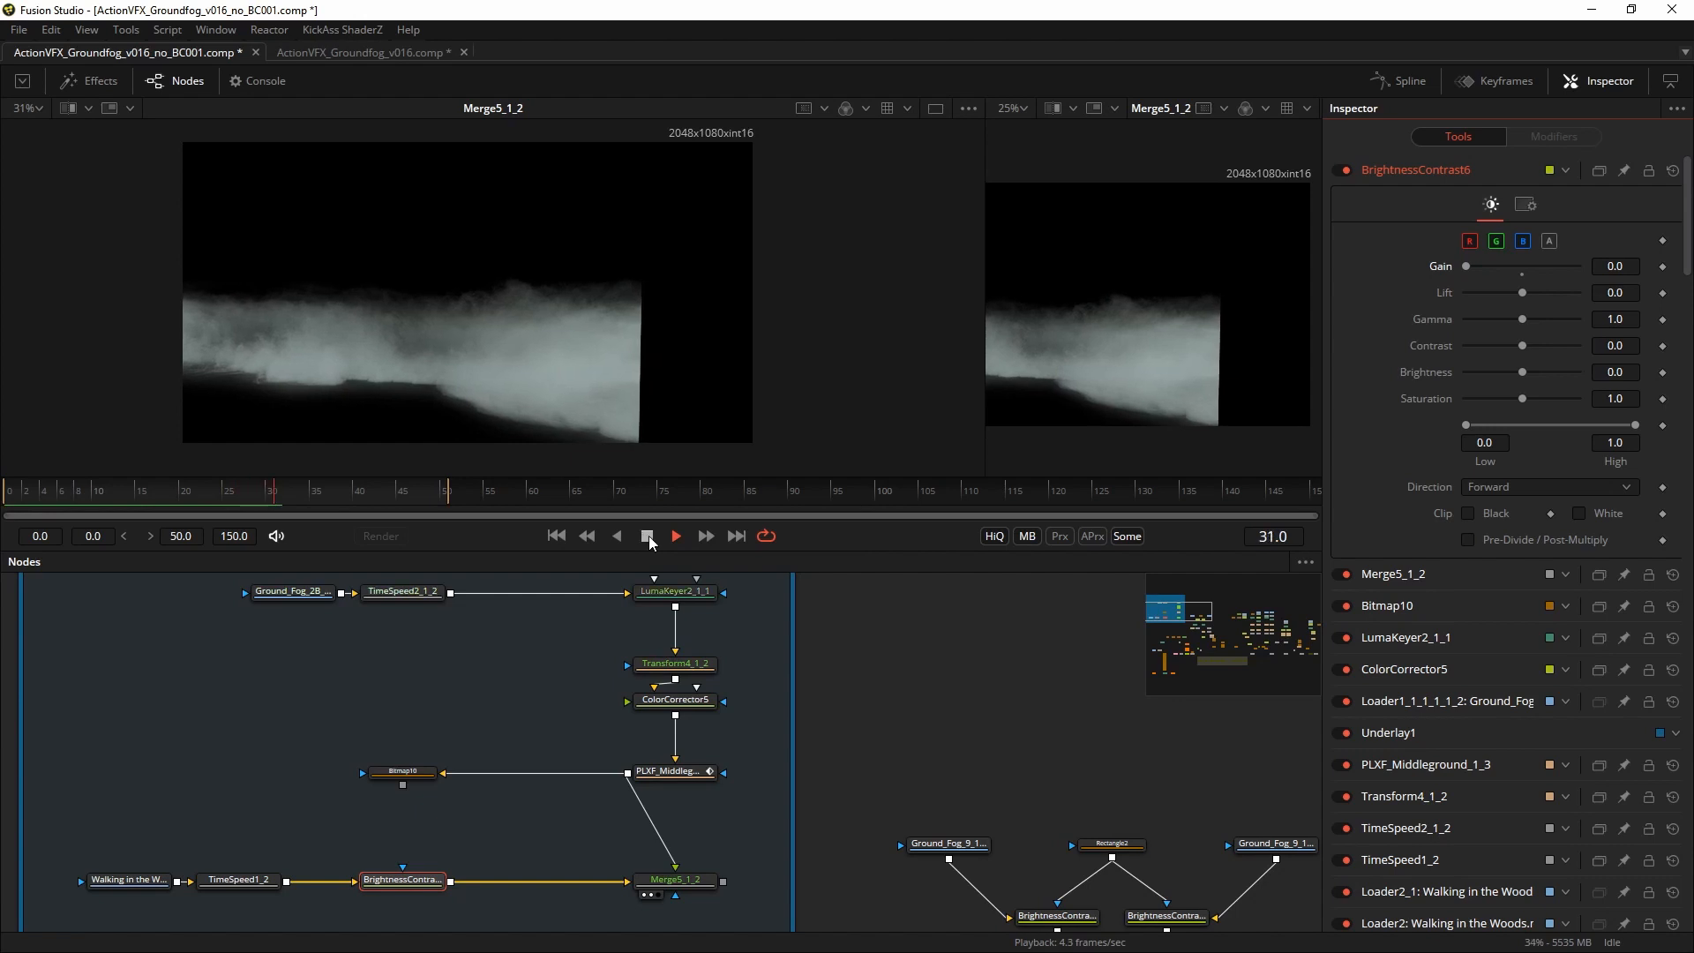
pyautogui.click(646, 536)
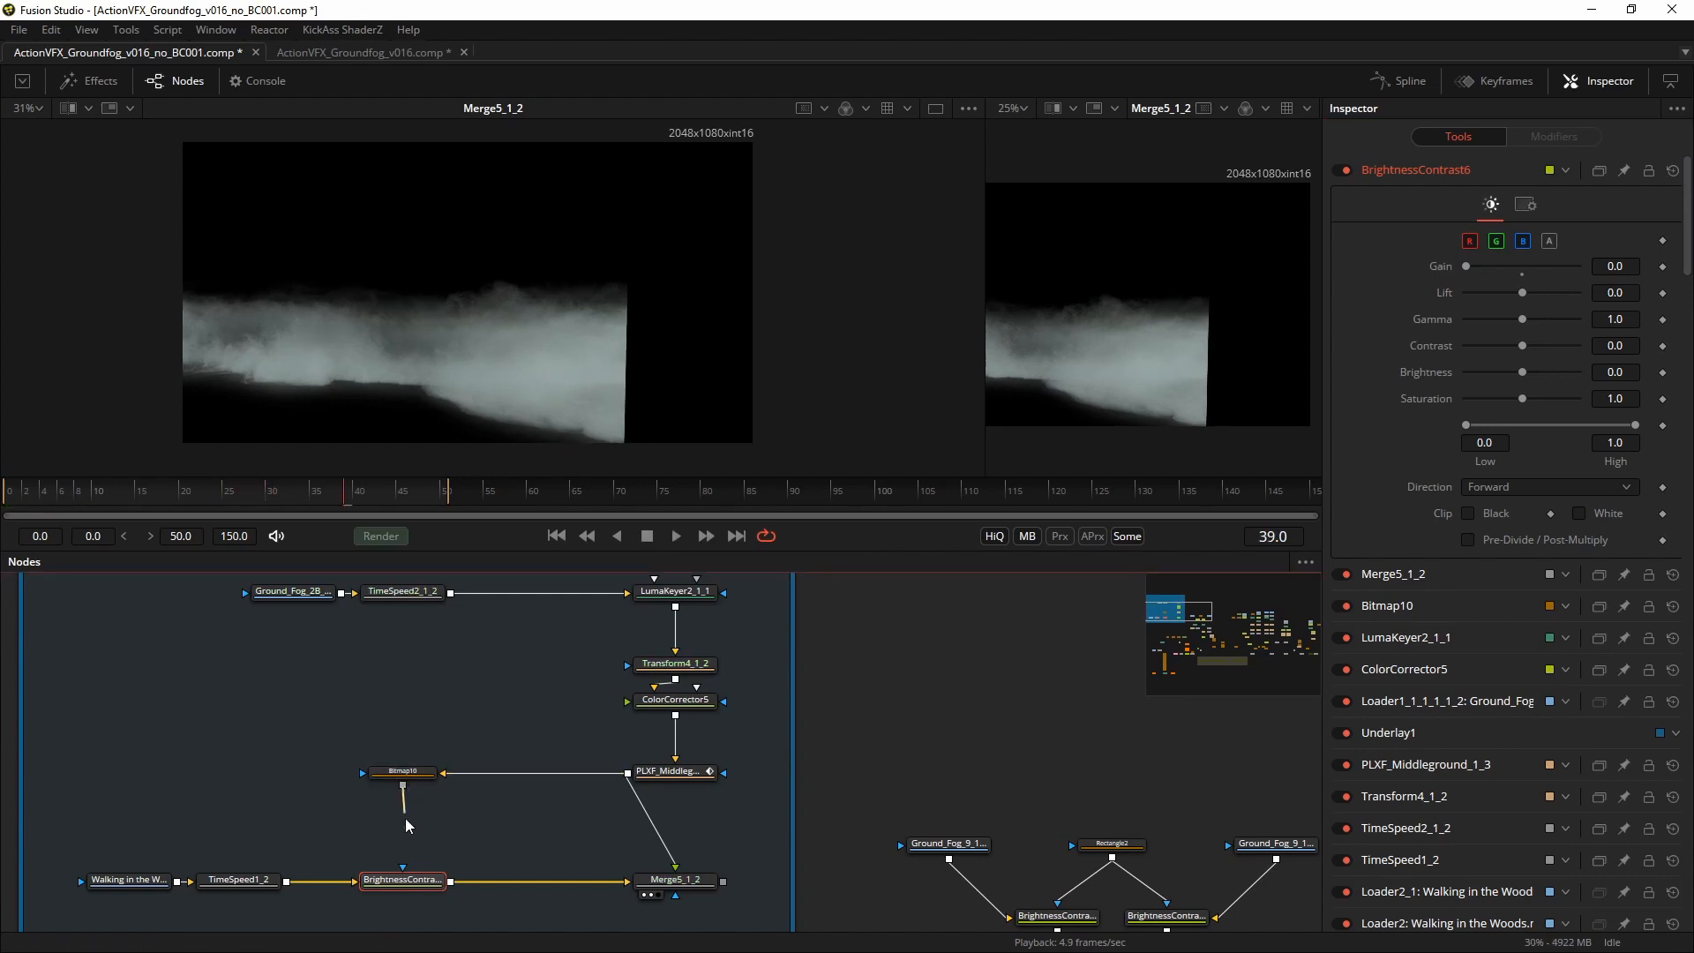
# Mask the Brightness Contrast with Bitmap10 and set its Gain to 0 to darken the background.
pyautogui.click(402, 879)
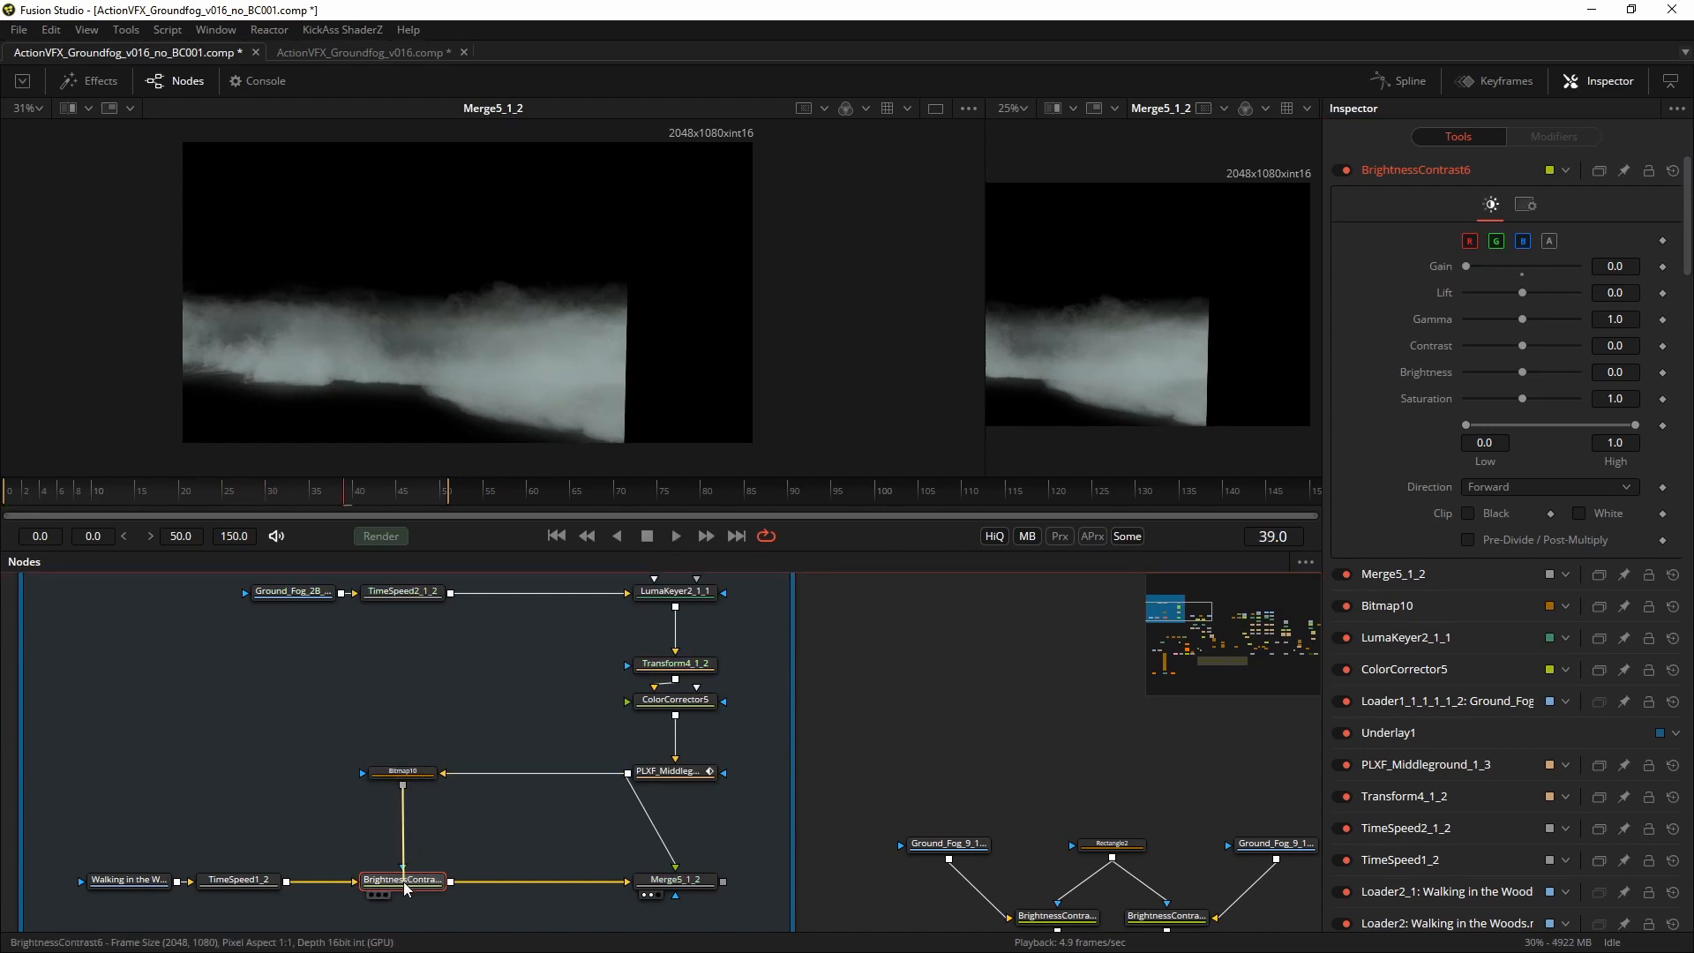
pyautogui.click(403, 879)
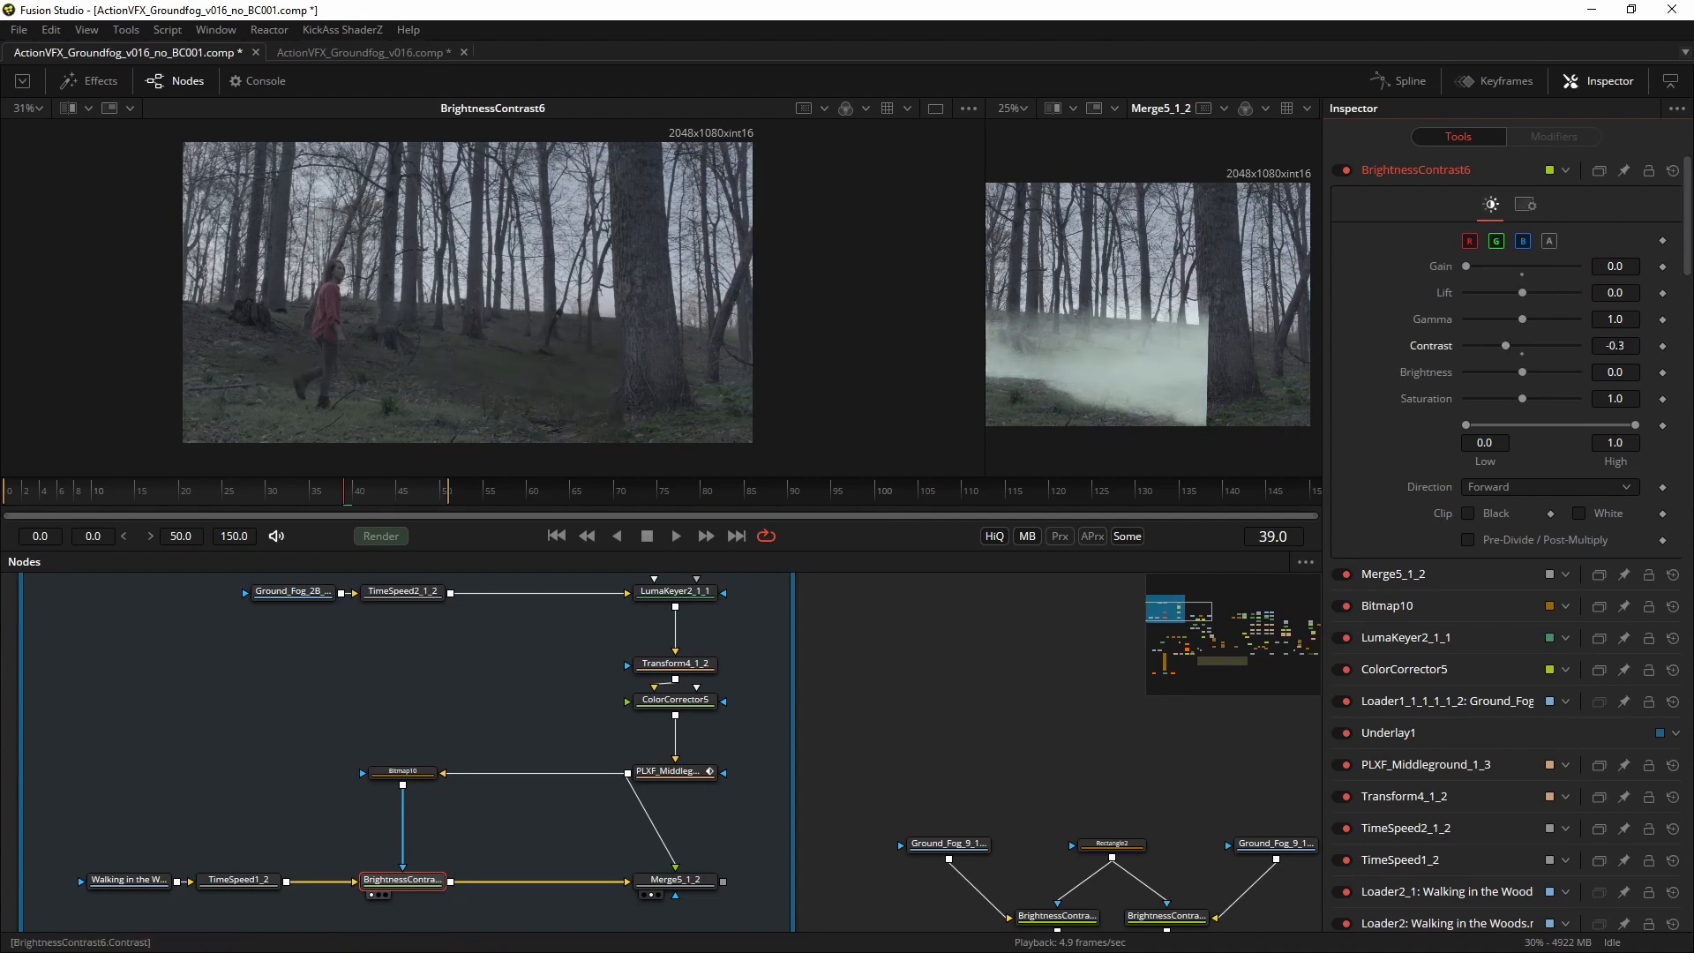
pyautogui.click(674, 771)
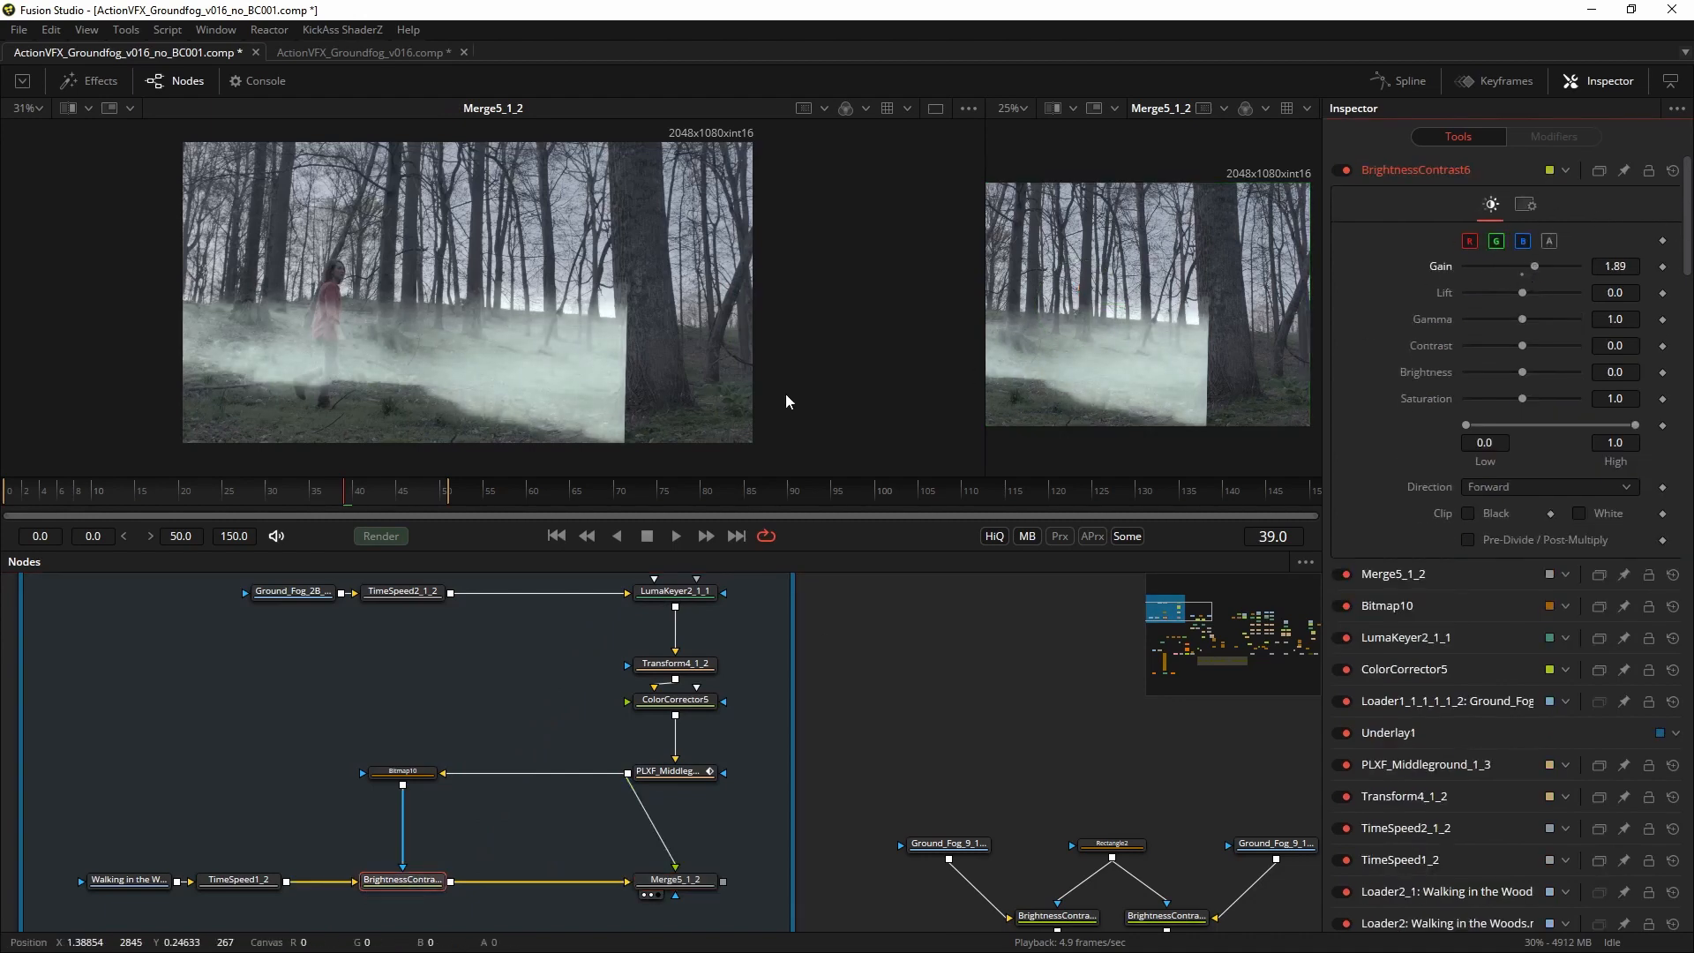
pyautogui.click(1615, 266)
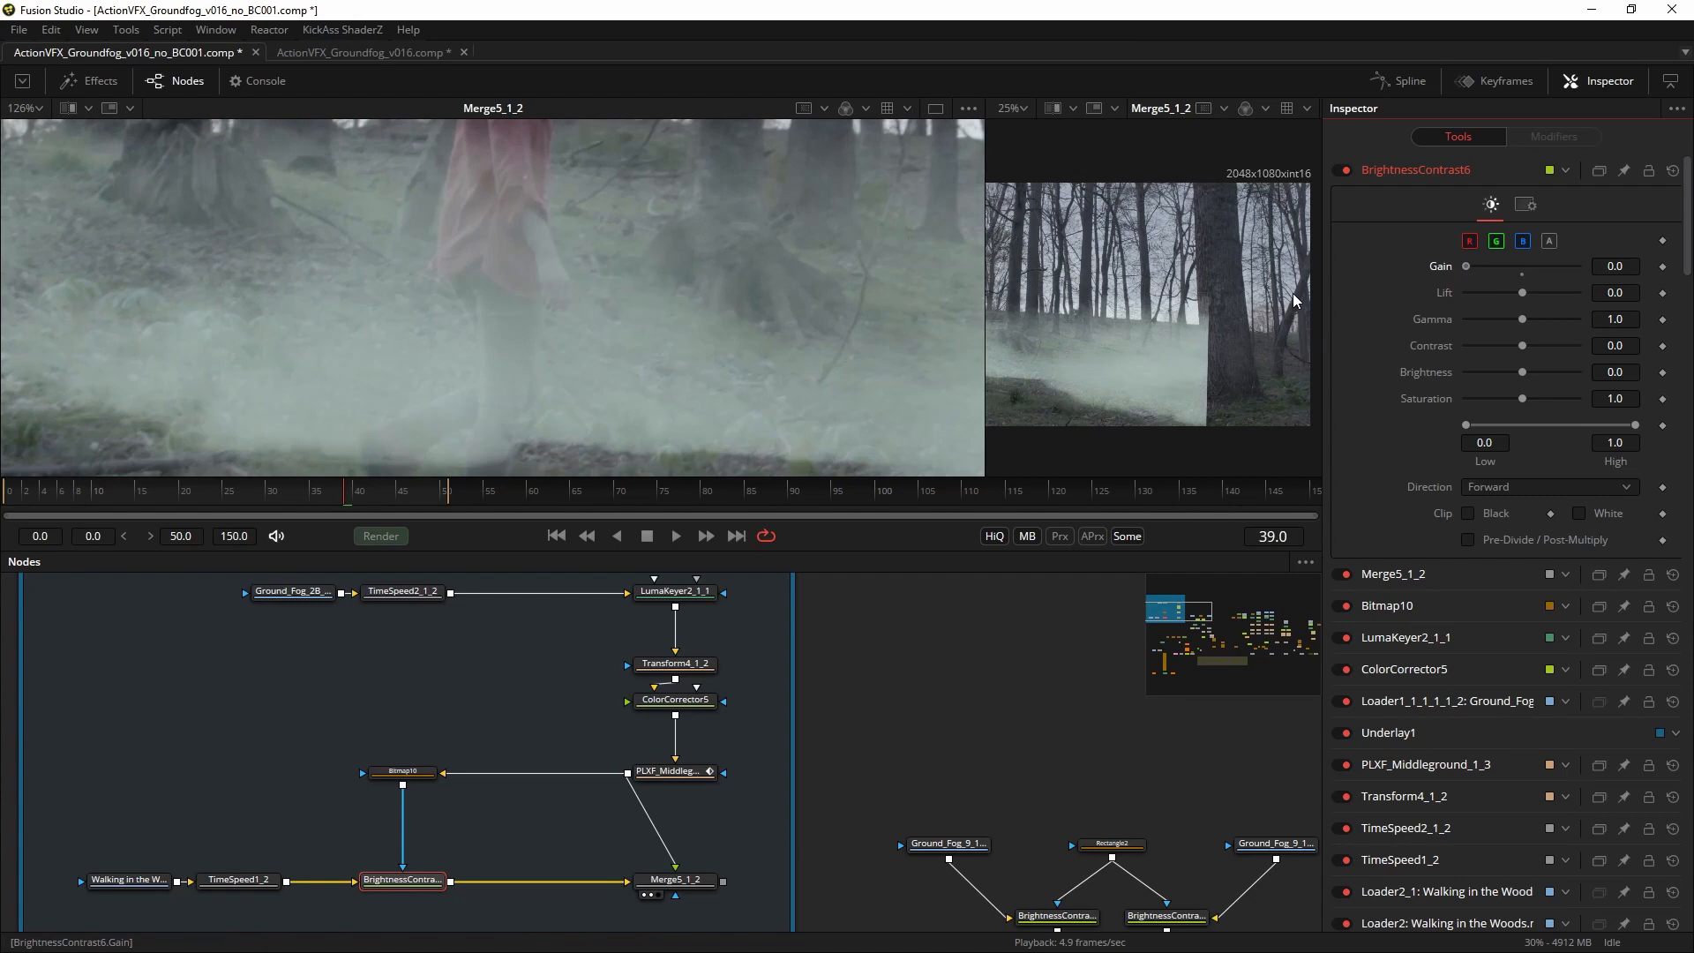
pyautogui.moveTo(437, 397)
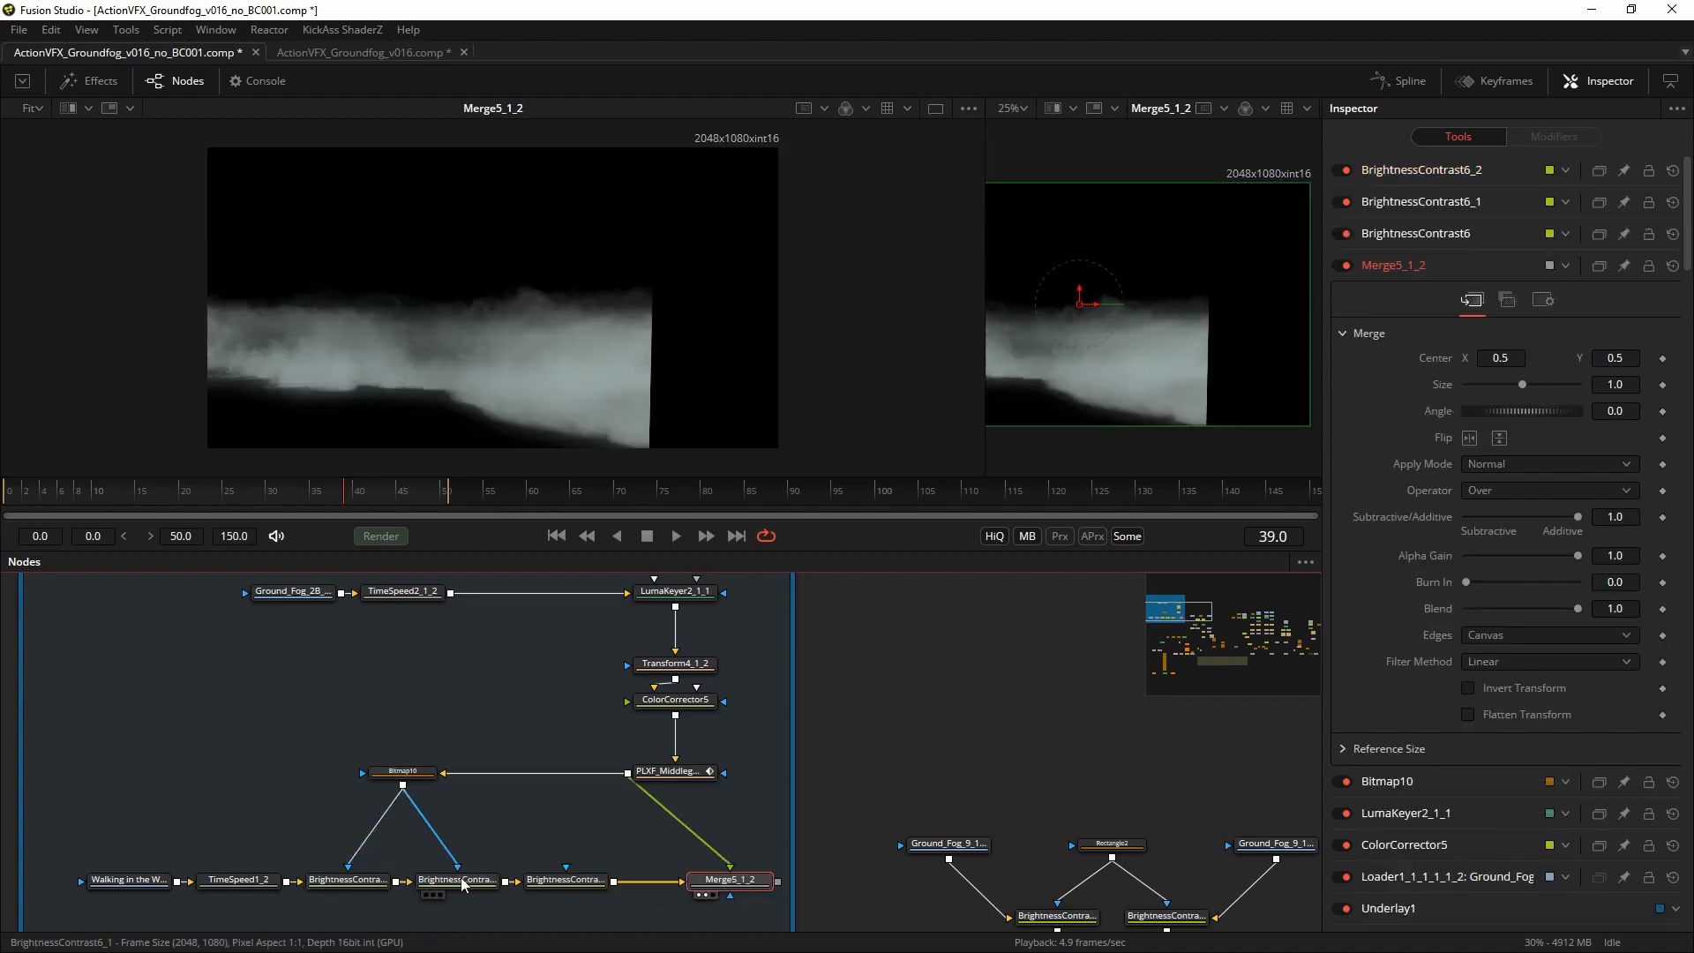
# Duplicate BrightnessContrast6 twice in series, each copy masked by Bitmap10.
pyautogui.click(564, 878)
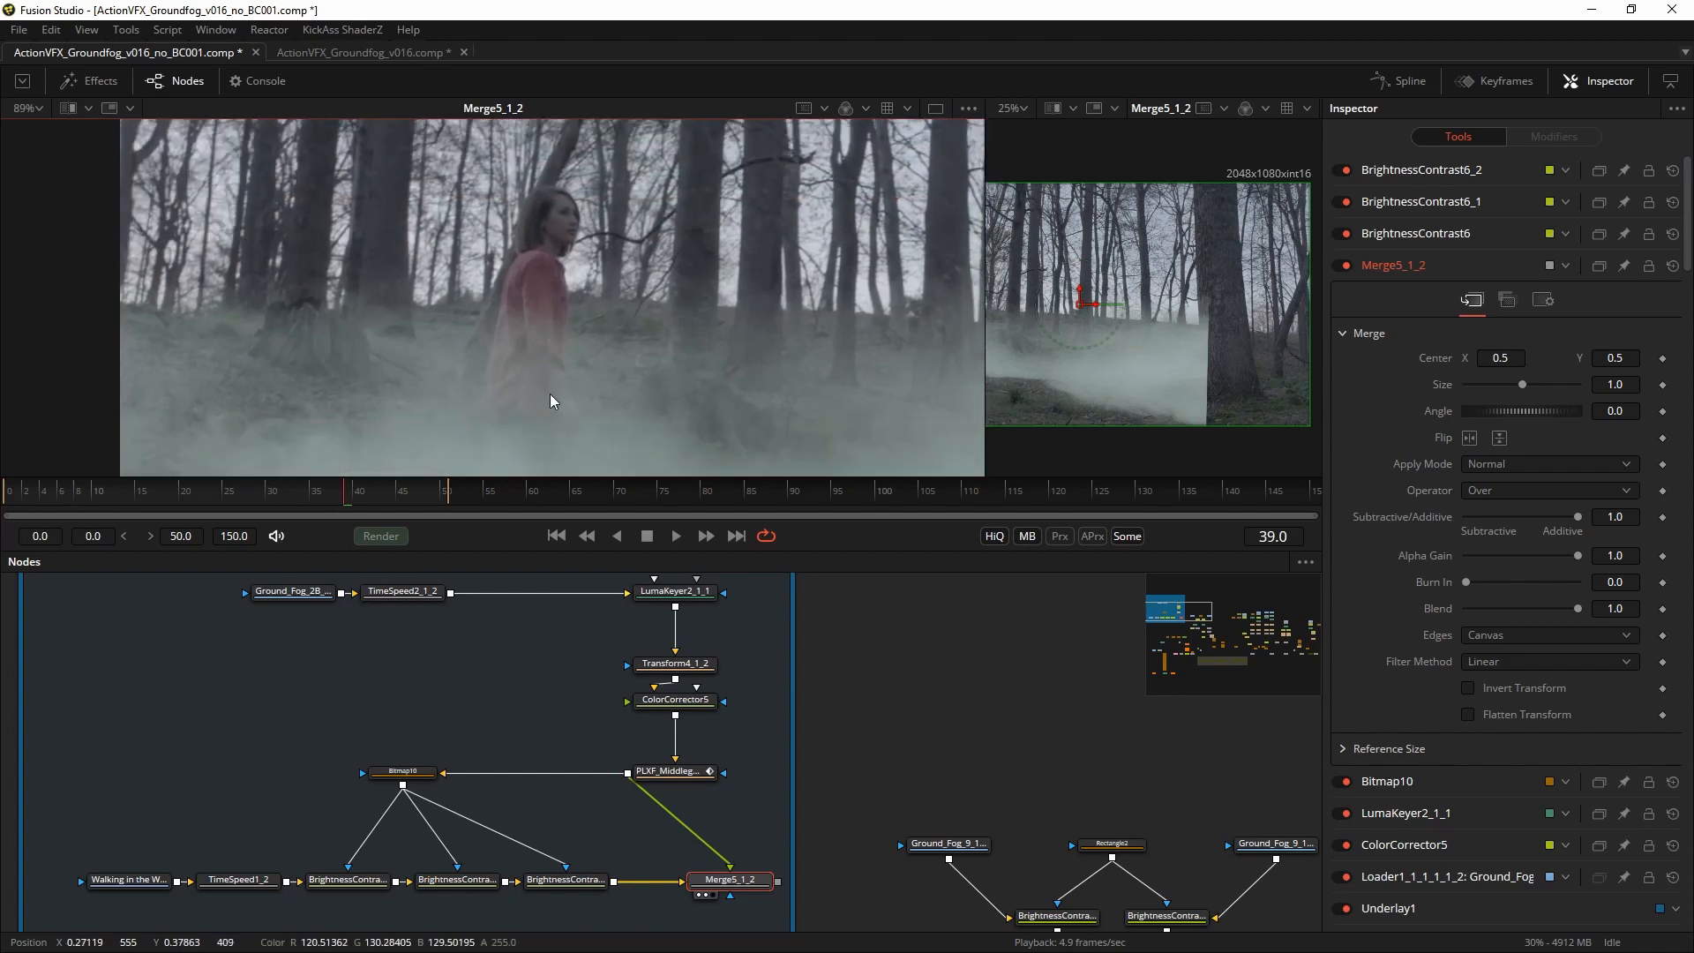
pyautogui.click(674, 535)
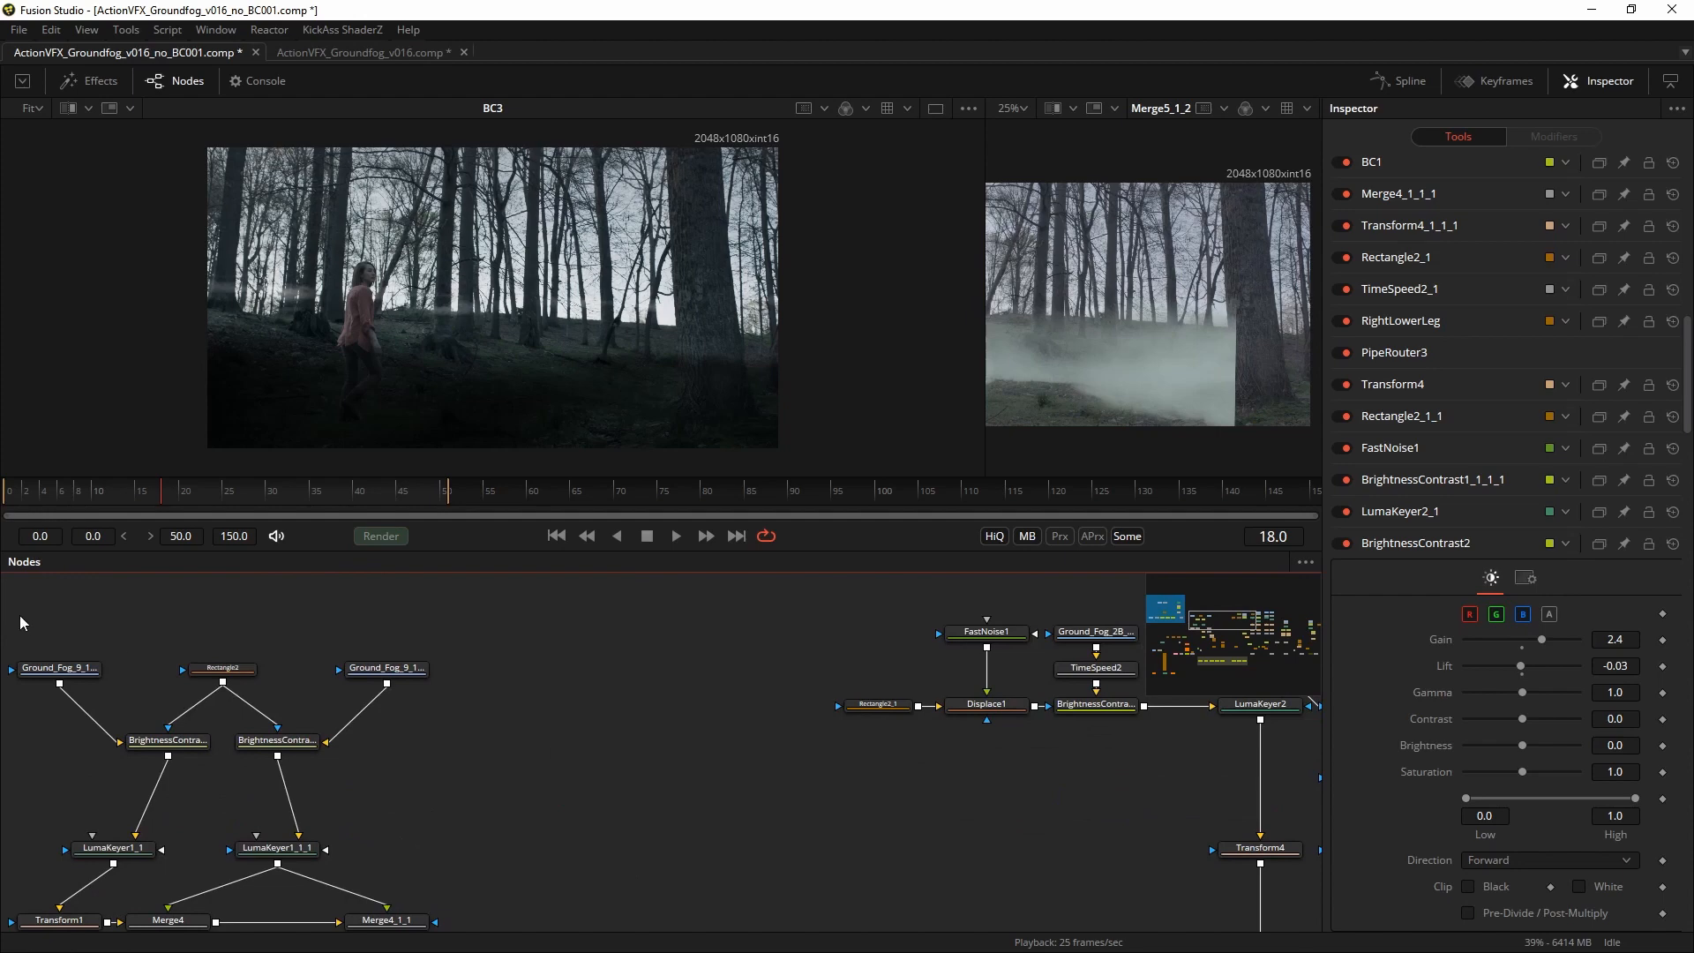
pyautogui.moveTo(958, 664)
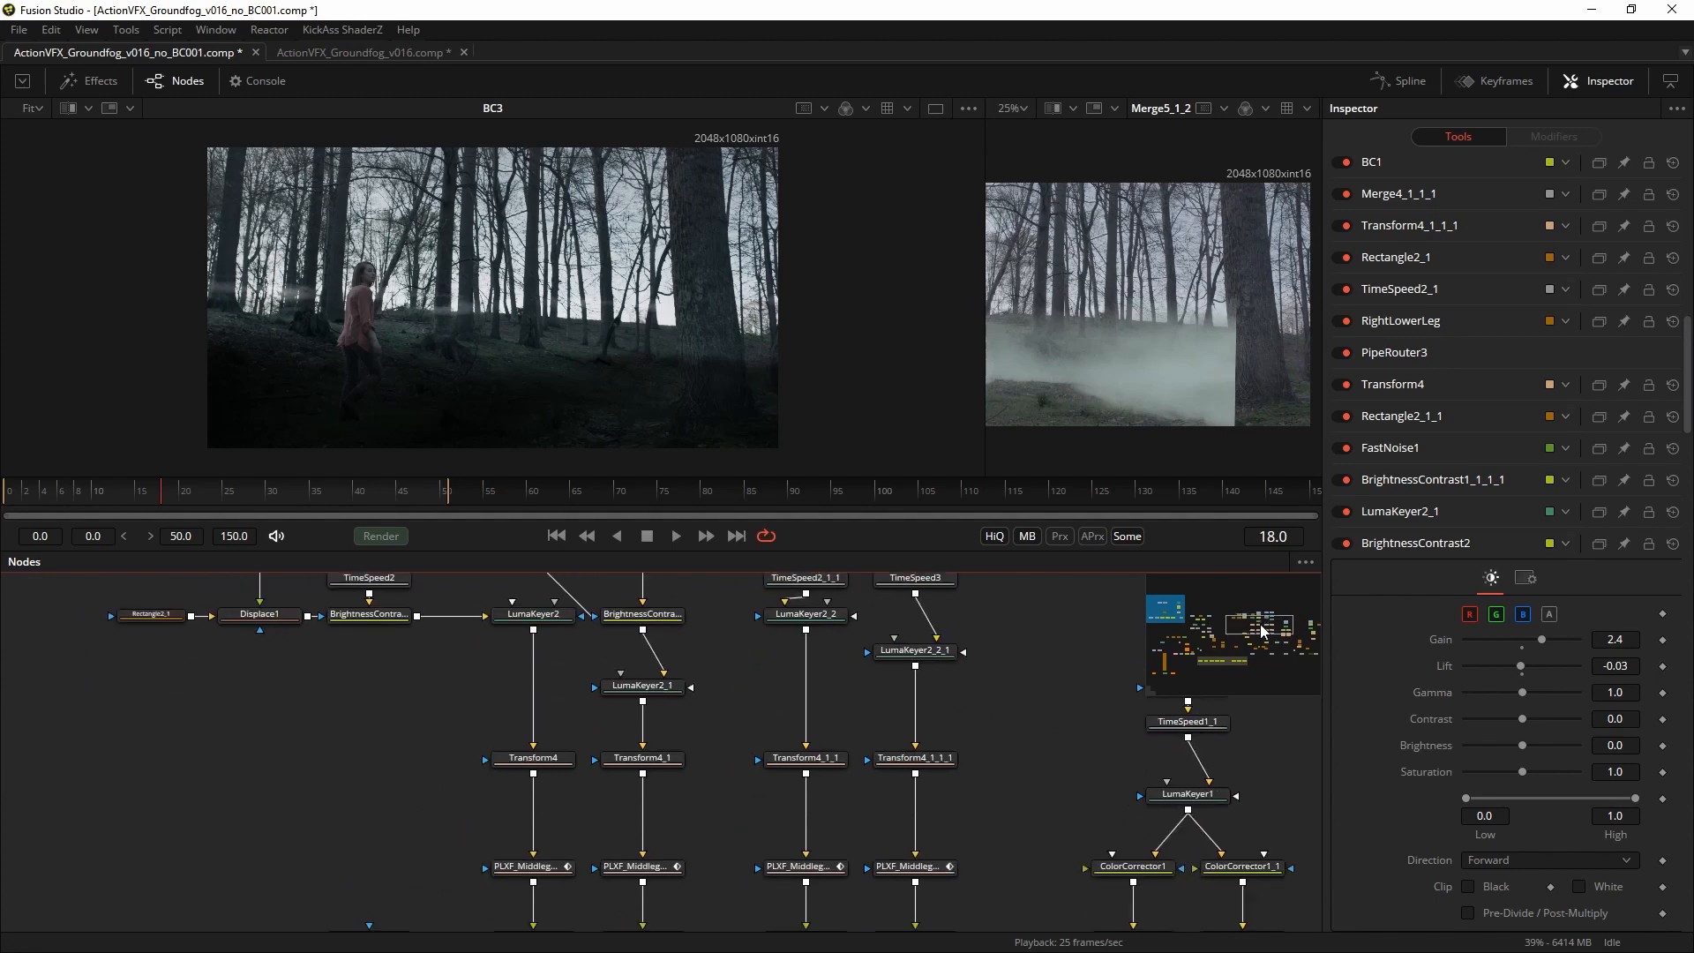
# Switch to the ActionVFX_Groundfog_v016.comp tab showing Loader2 beside Merge6.
pyautogui.scroll(-3)
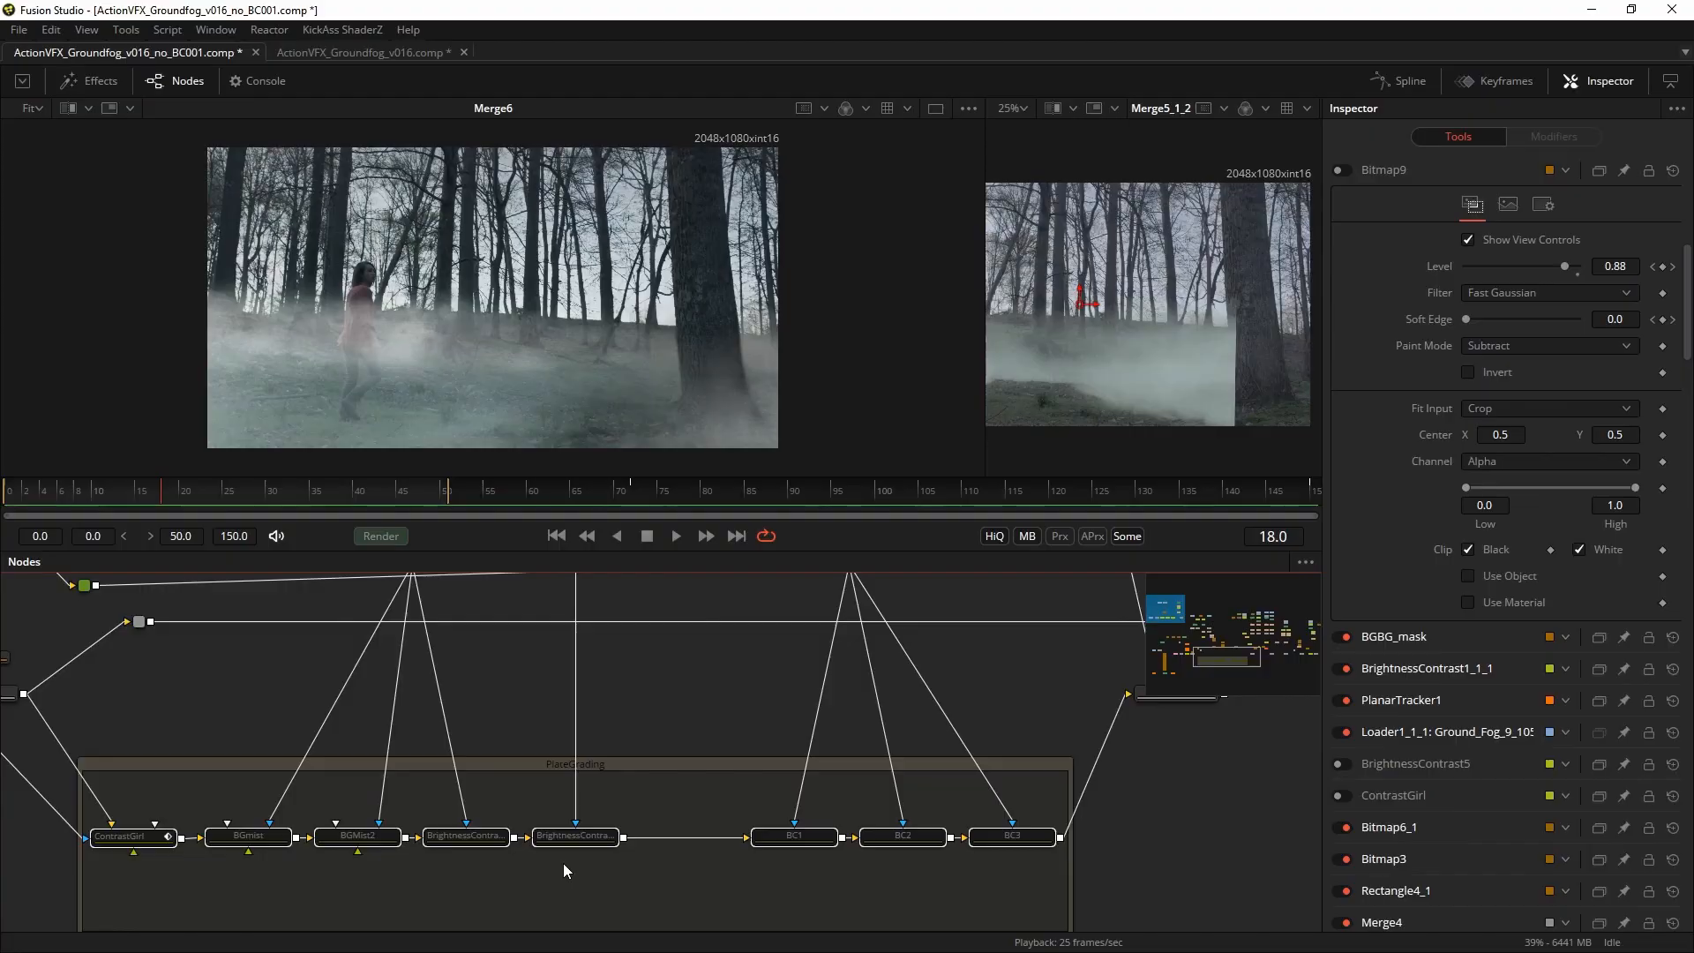
pyautogui.click(365, 51)
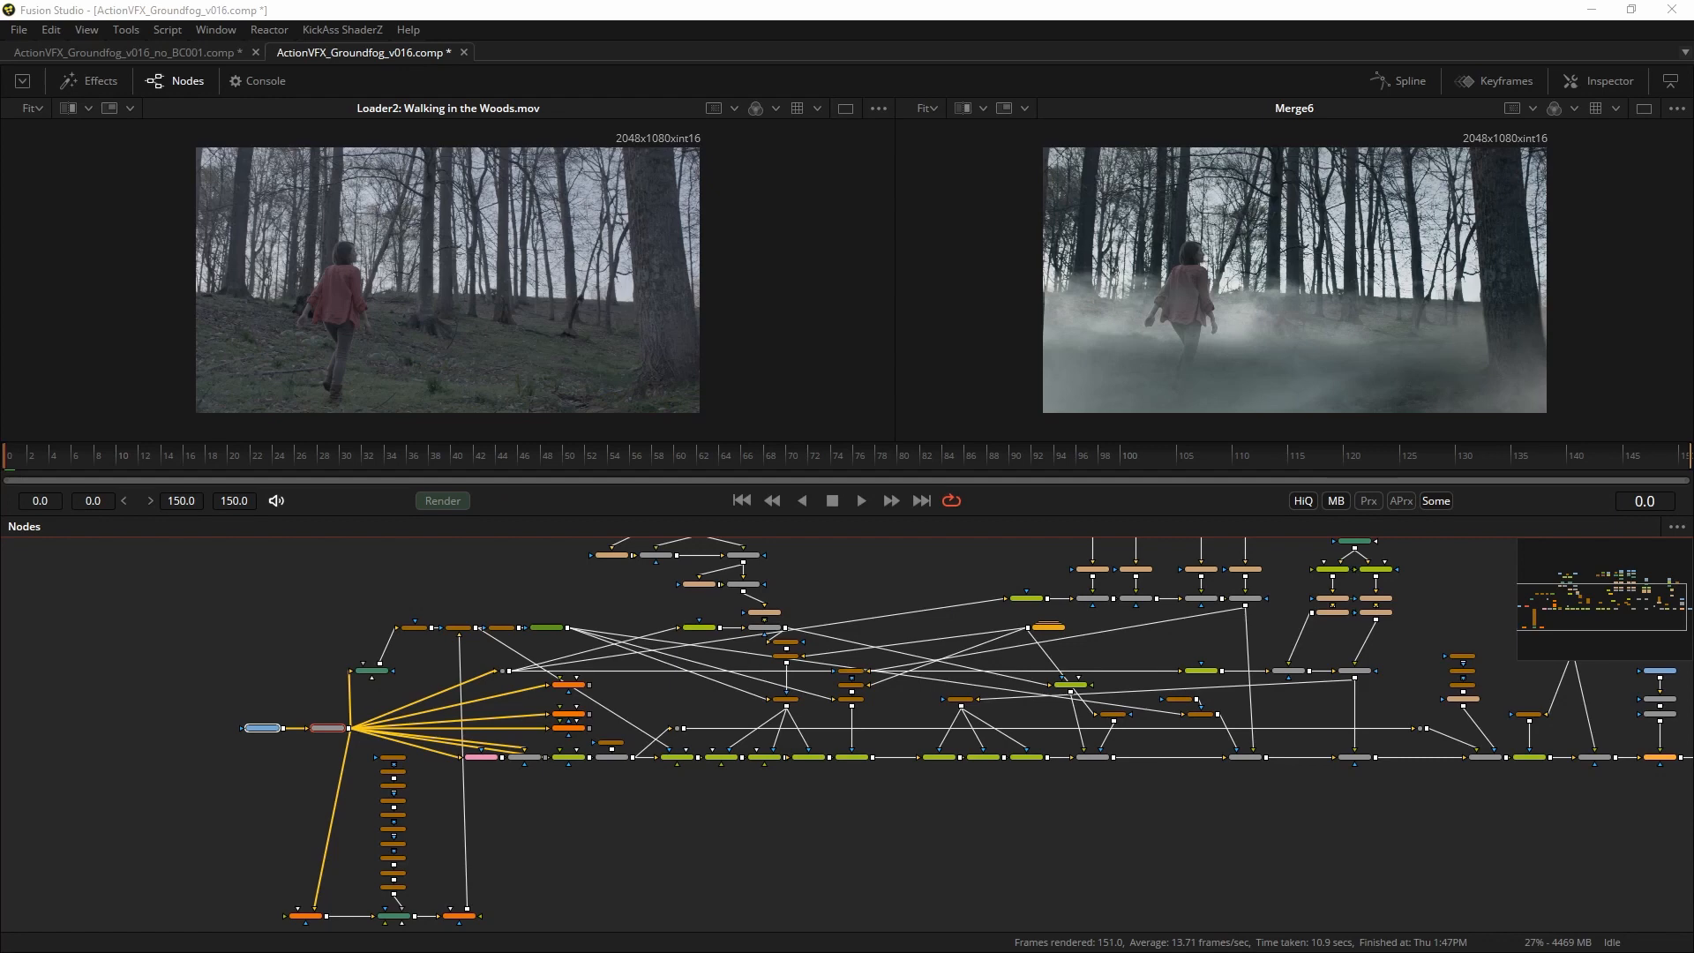